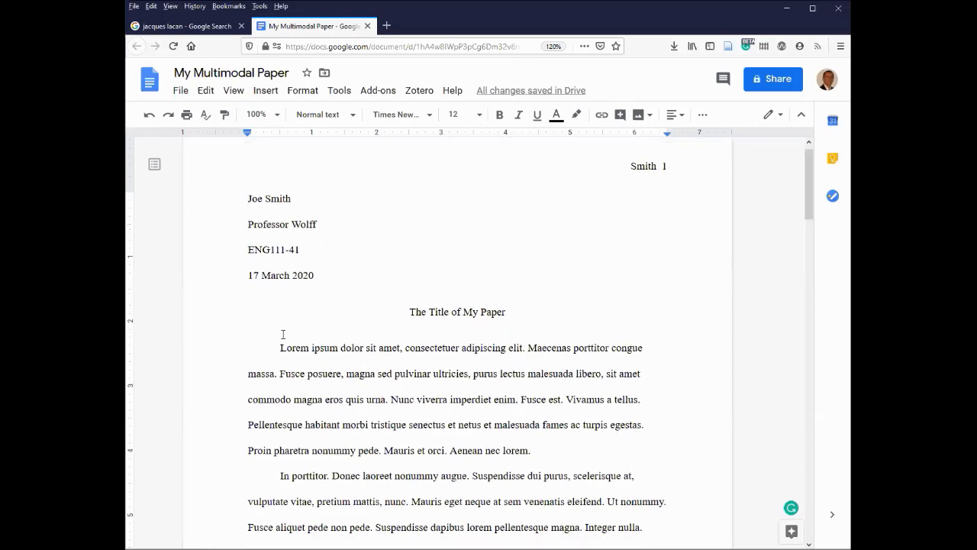
Start an image upload from the computer and choose the Jacques Lacan portrait photo in Pictures
{"action": "scroll", "scroll_direction": "down", "scroll_amount": 3}
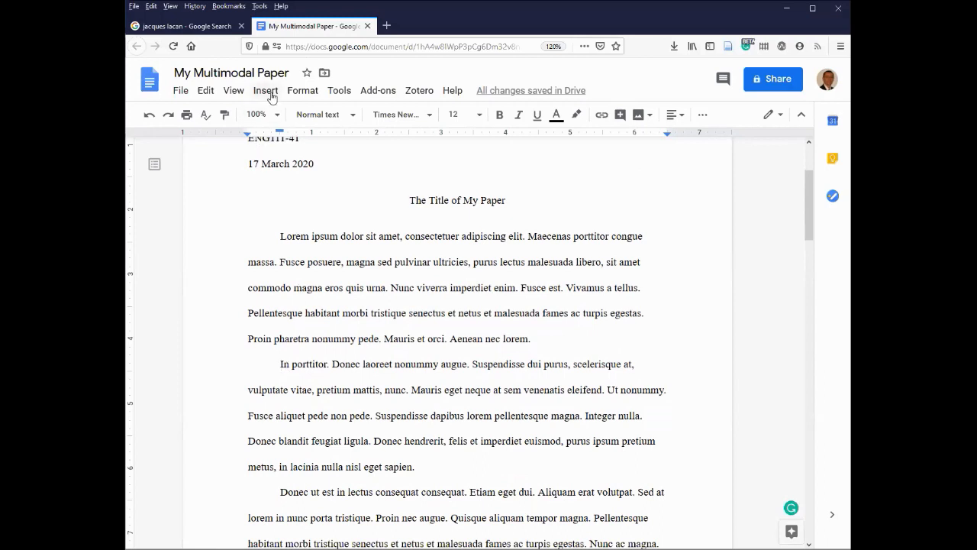
{"action": "left_click", "coordinate": [265, 90]}
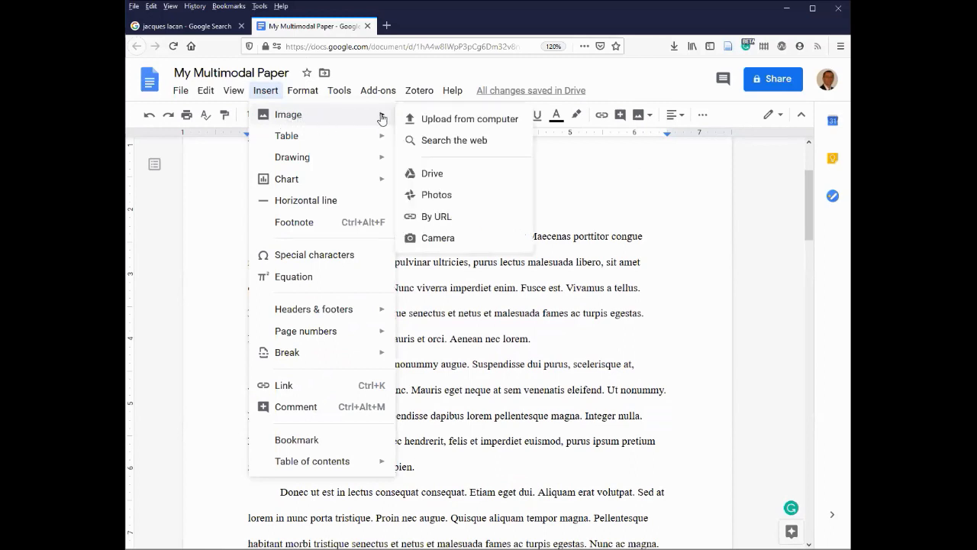
{"action": "left_click", "coordinate": [468, 119]}
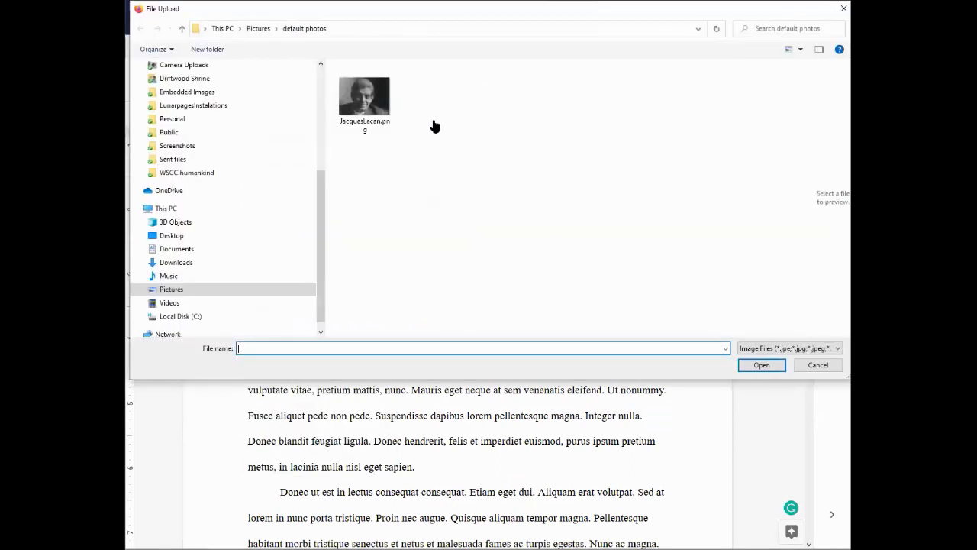
{"action": "left_click", "coordinate": [363, 98]}
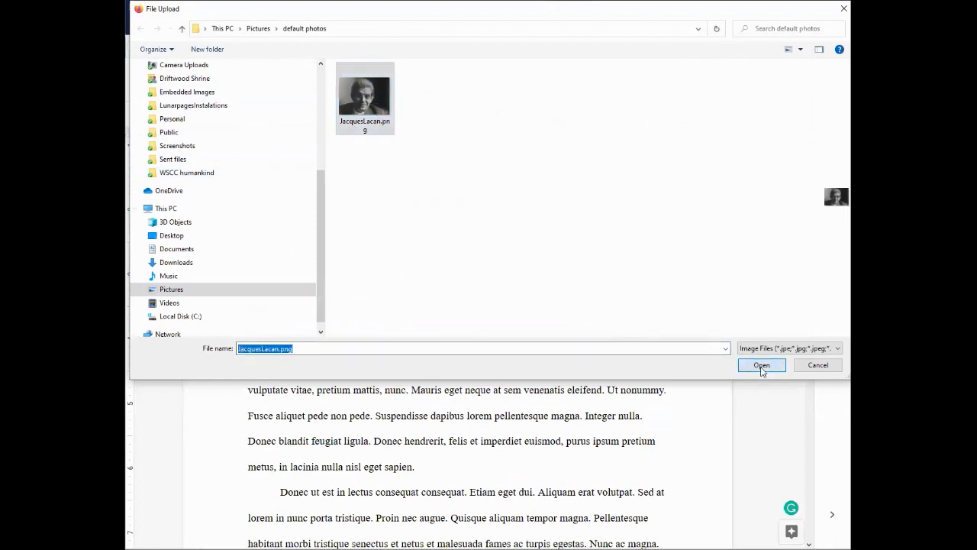
Insert the Lacan photo below the first paragraph and shrink it using a corner handle
{"action": "left_click", "coordinate": [761, 365]}
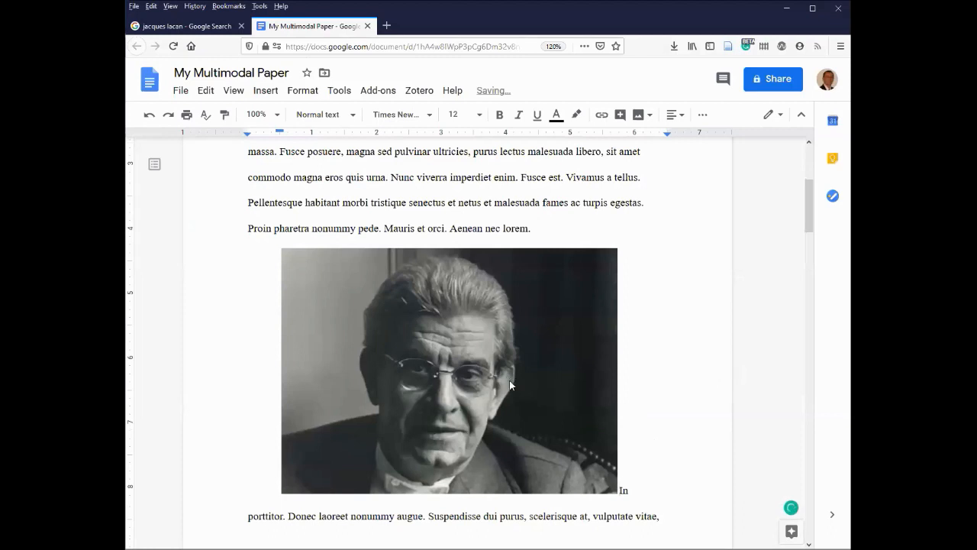
{"action": "left_click", "coordinate": [449, 370]}
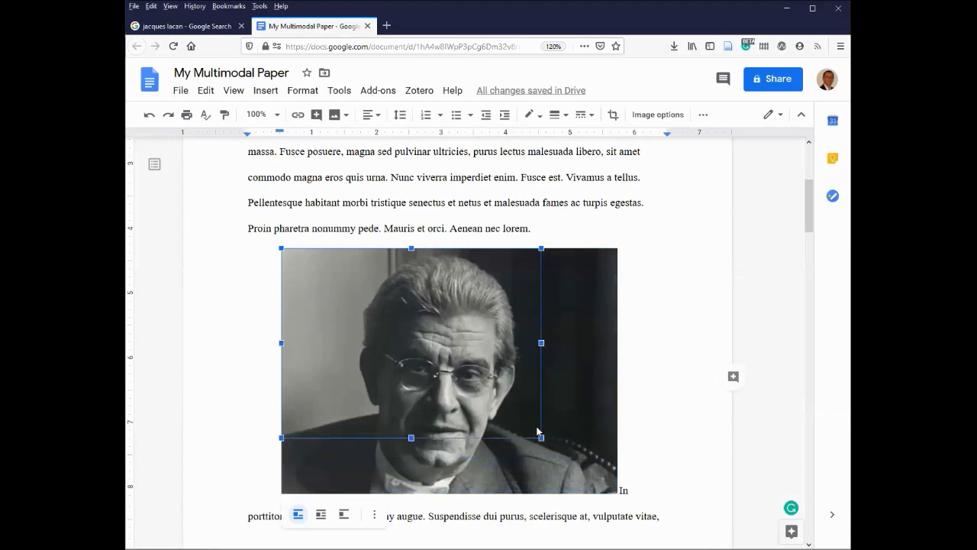
{"action": "left_click_drag", "start_coordinate": [541, 437], "coordinate": [504, 409]}
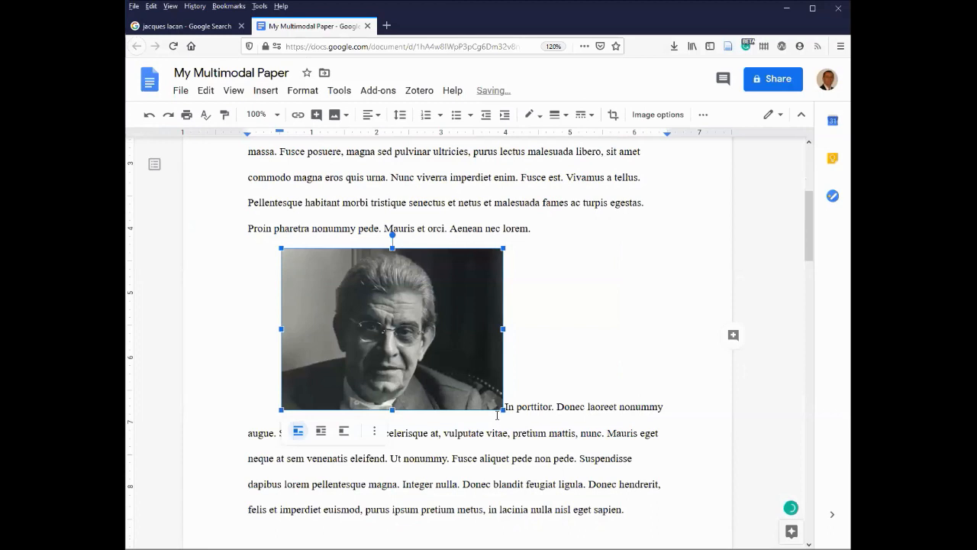
{"action": "mouse_move", "coordinate": [435, 287]}
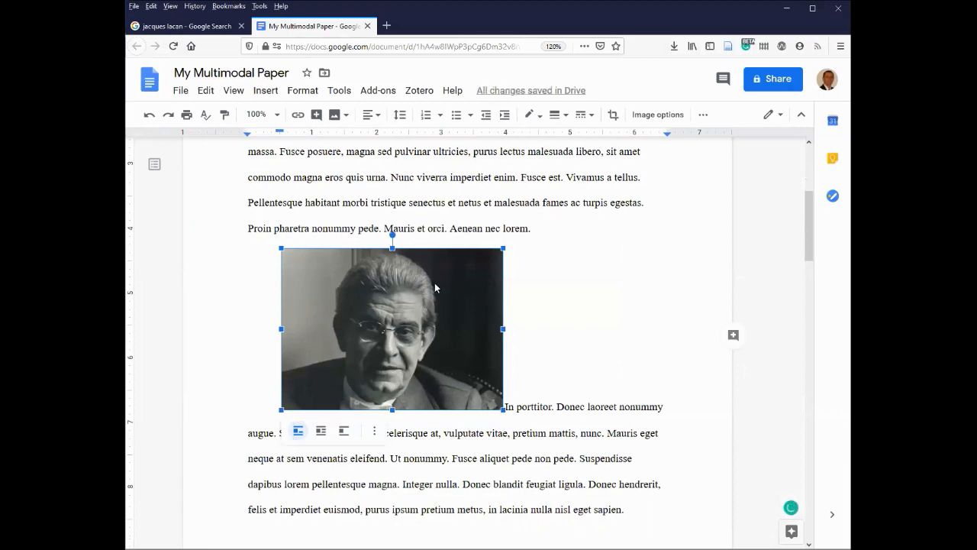
{"action": "mouse_move", "coordinate": [438, 262]}
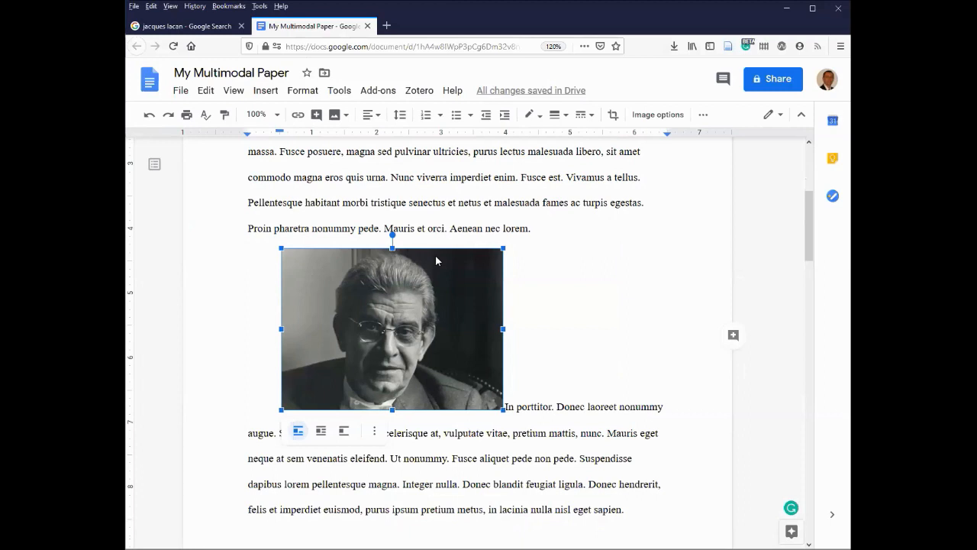
{"action": "mouse_move", "coordinate": [354, 416]}
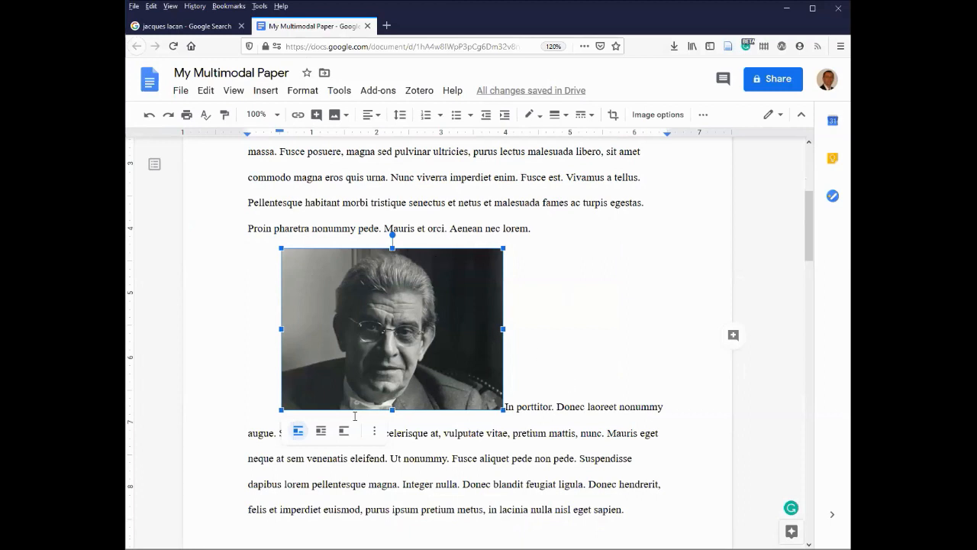
{"action": "mouse_move", "coordinate": [320, 430]}
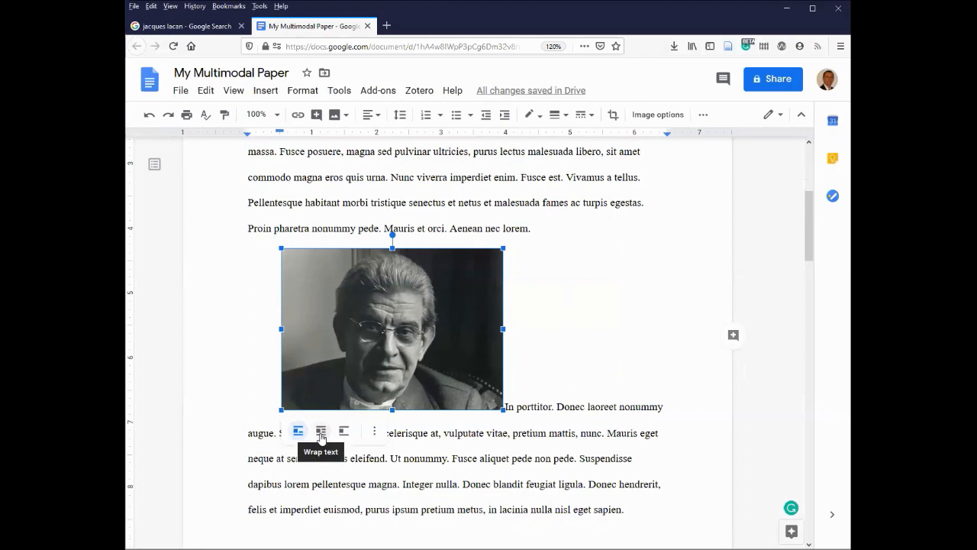
Set the photo to Wrap text and place it against the left margin beside the second paragraph
{"action": "left_click", "coordinate": [320, 431]}
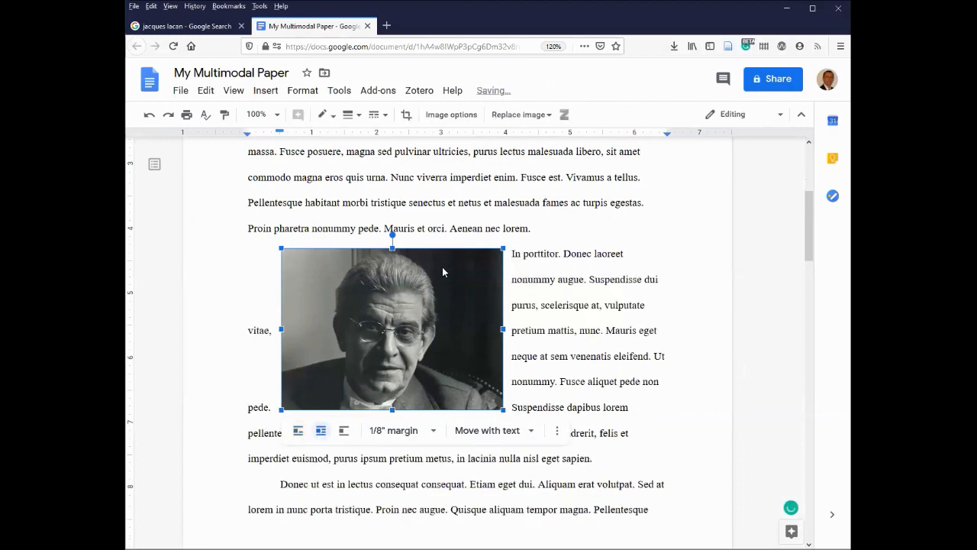
{"action": "left_click_drag", "start_coordinate": [443, 271], "coordinate": [412, 264]}
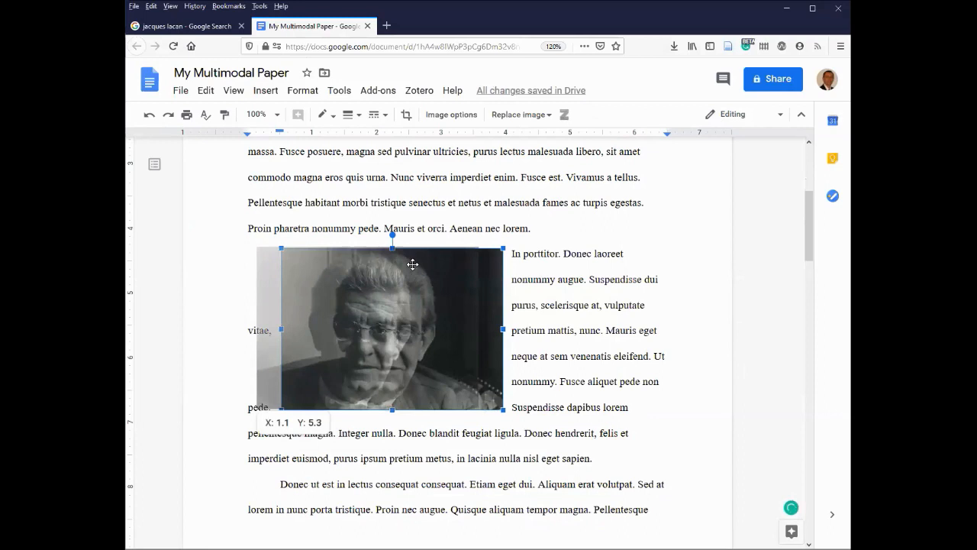
{"action": "left_click_drag", "start_coordinate": [413, 265], "coordinate": [403, 270]}
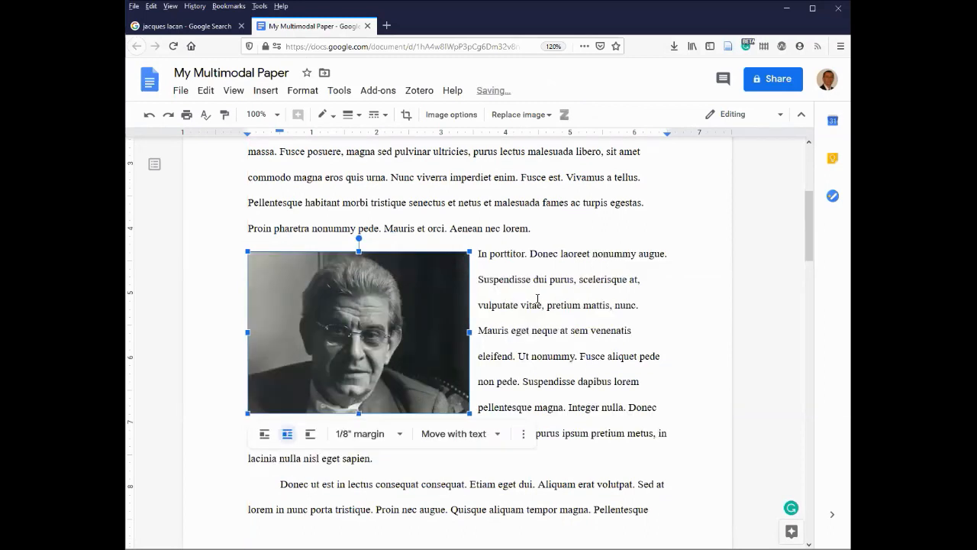
{"action": "left_click", "coordinate": [546, 306]}
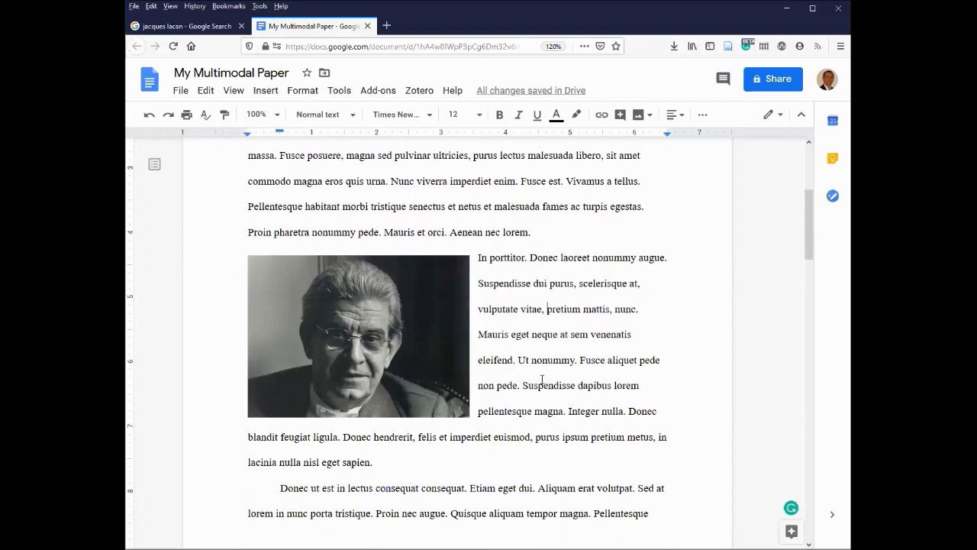
{"action": "scroll", "scroll_direction": "down", "scroll_amount": 3}
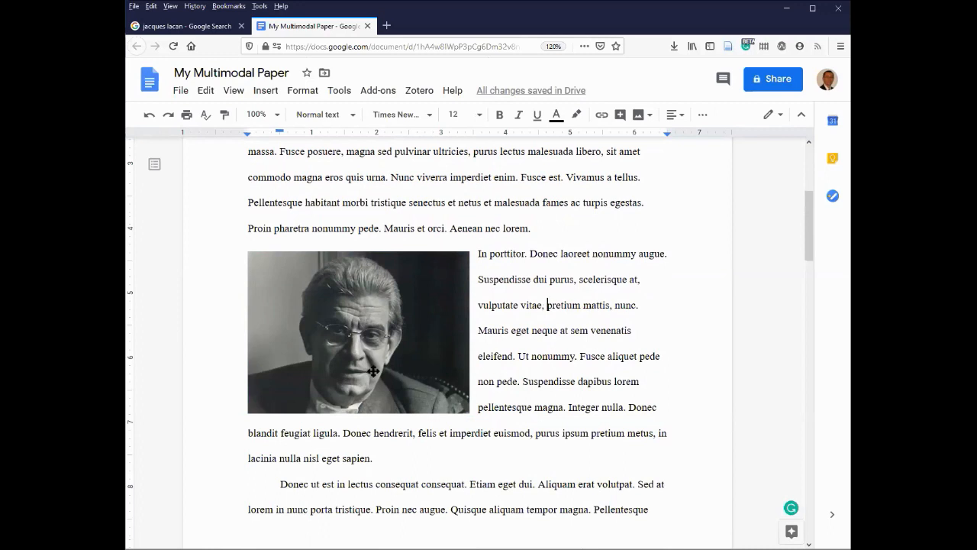
{"action": "mouse_move", "coordinate": [418, 354]}
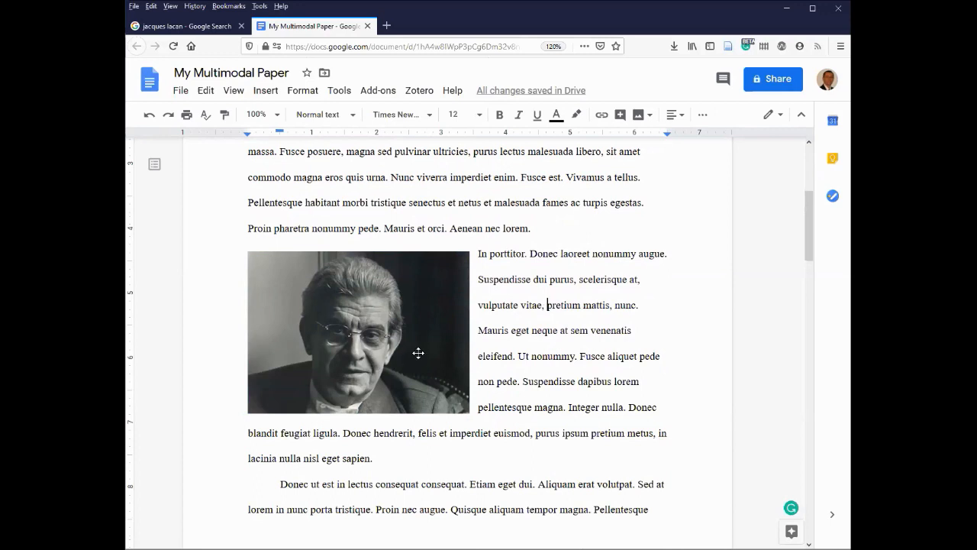
{"action": "mouse_move", "coordinate": [458, 345]}
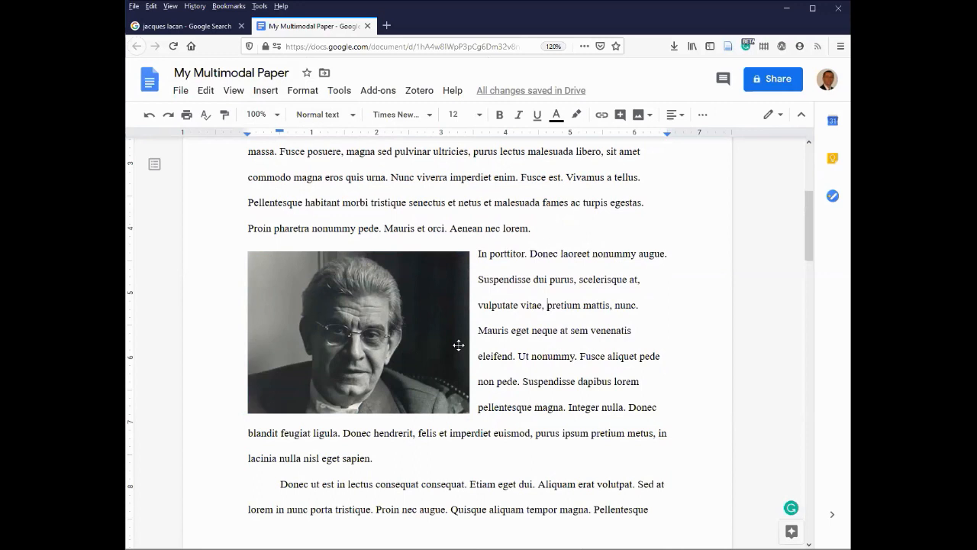
{"action": "mouse_move", "coordinate": [397, 363]}
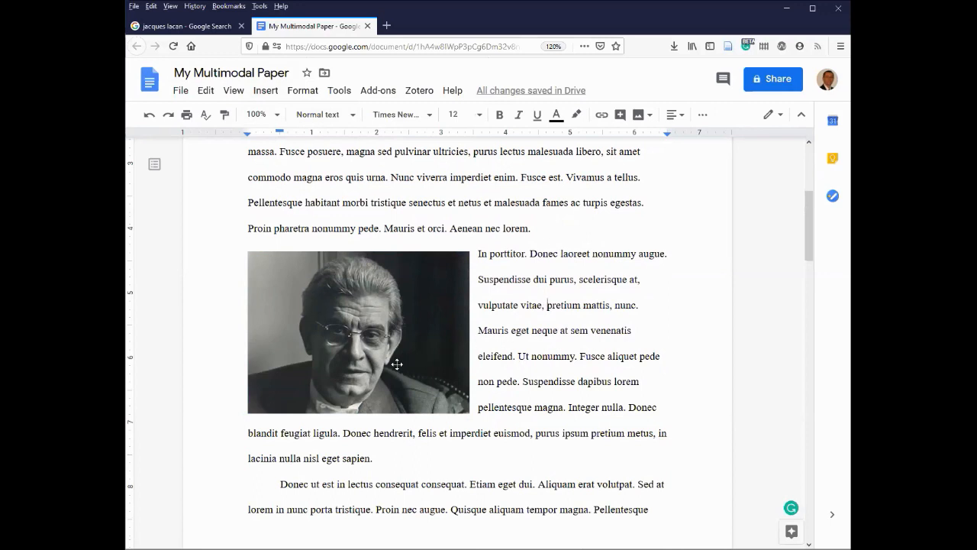
{"action": "left_click", "coordinate": [357, 331]}
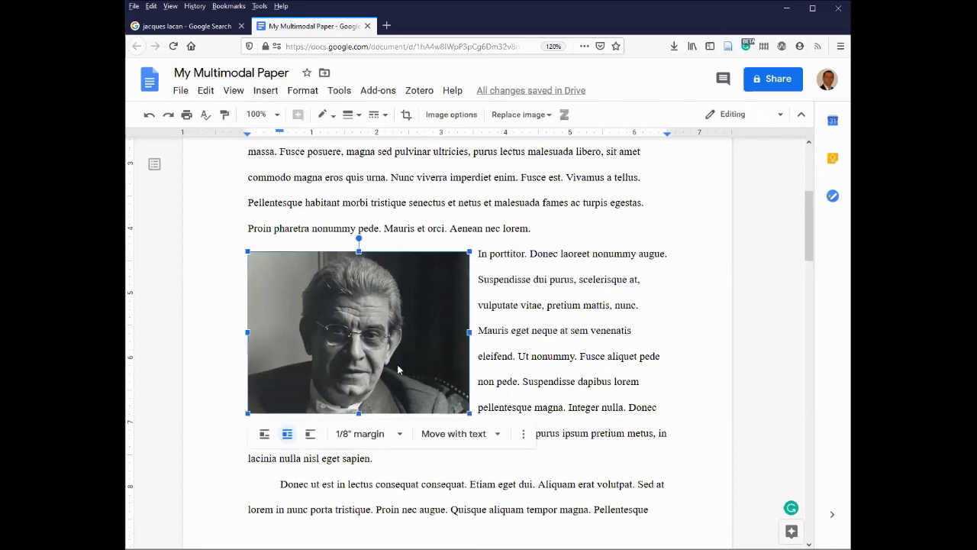
Delete the wrapped photo and start a new Drawing via Insert > Drawing > New
{"action": "key", "text": "Delete"}
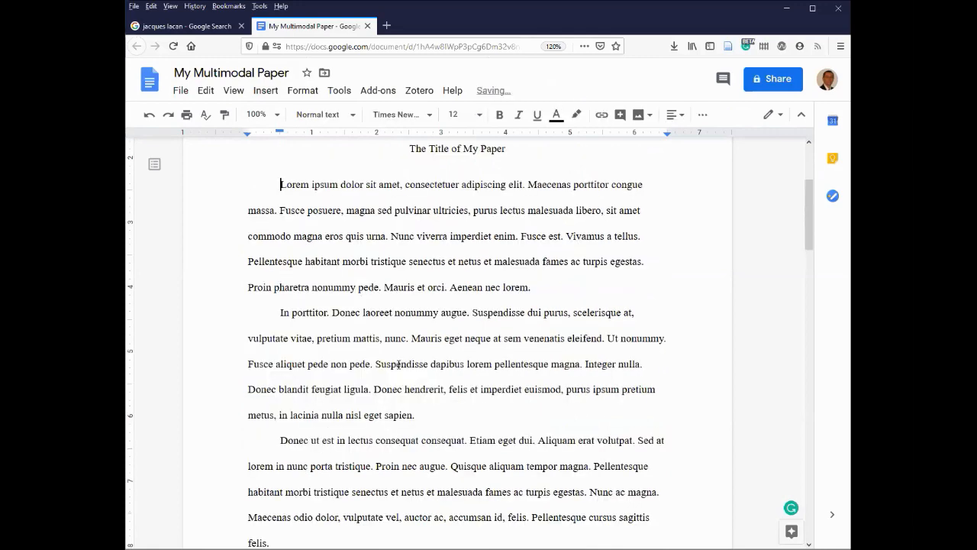
{"action": "mouse_move", "coordinate": [342, 316]}
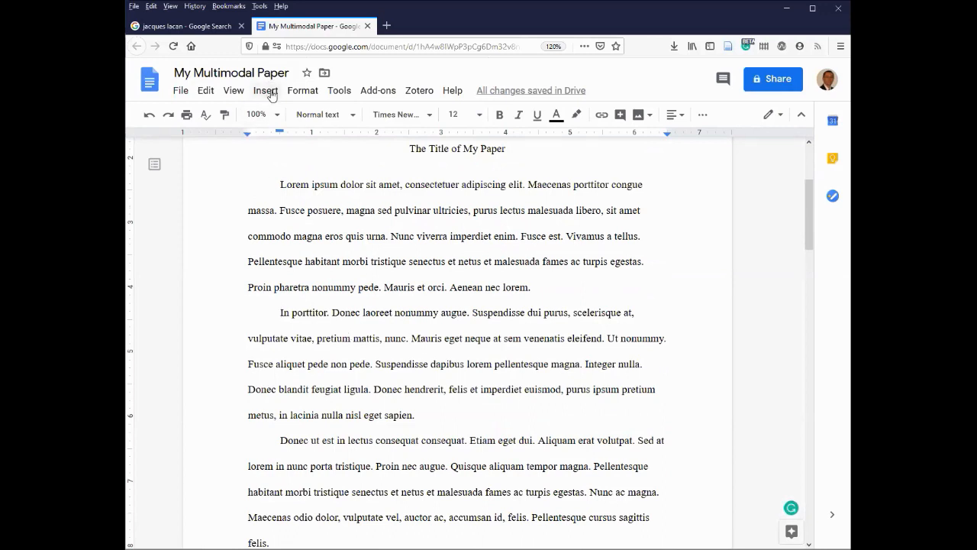
{"action": "left_click", "coordinate": [266, 90]}
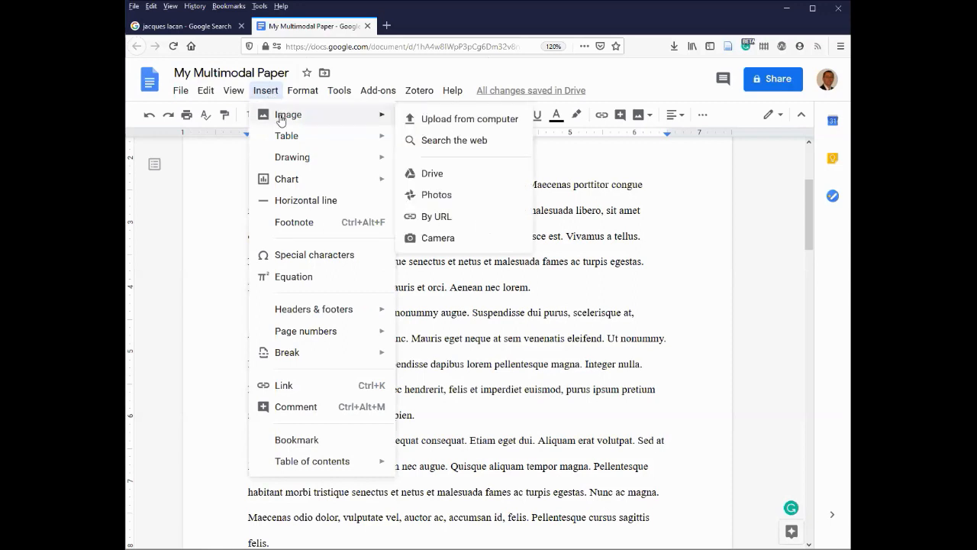
{"action": "mouse_move", "coordinate": [293, 158]}
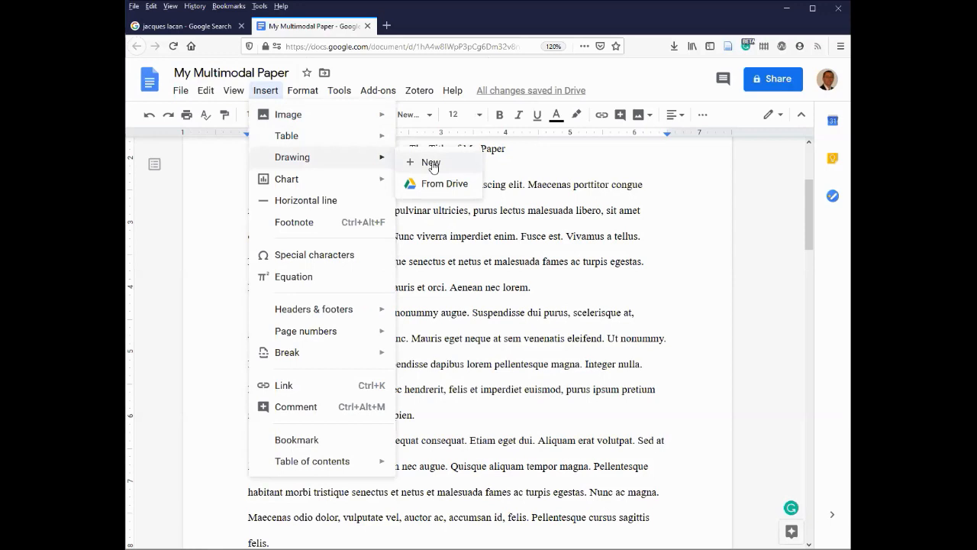
{"action": "left_click", "coordinate": [431, 162]}
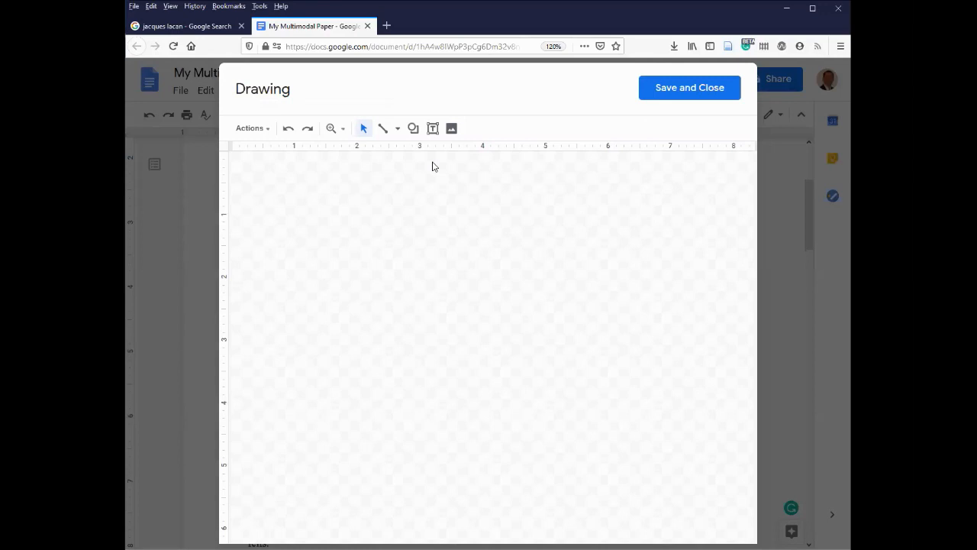
{"action": "mouse_move", "coordinate": [452, 128]}
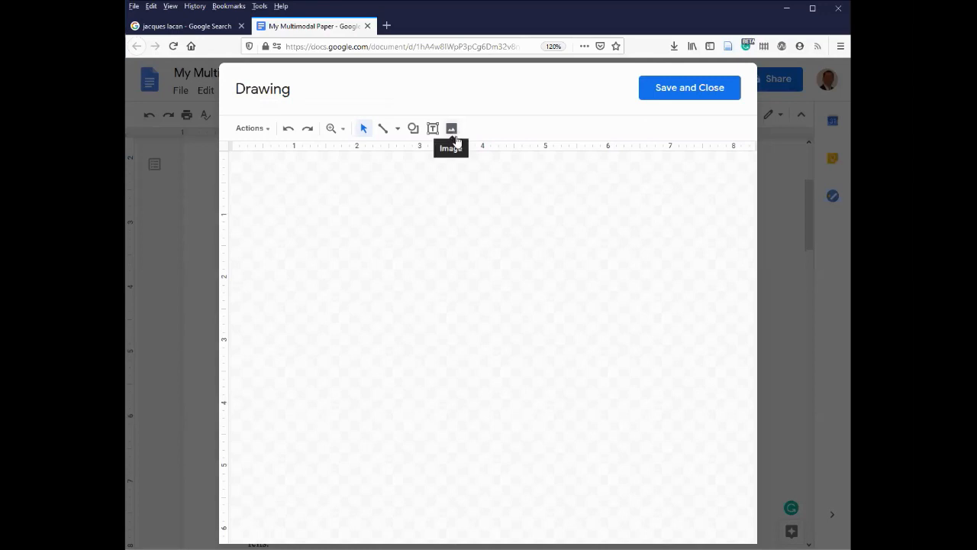
{"action": "mouse_move", "coordinate": [534, 395]}
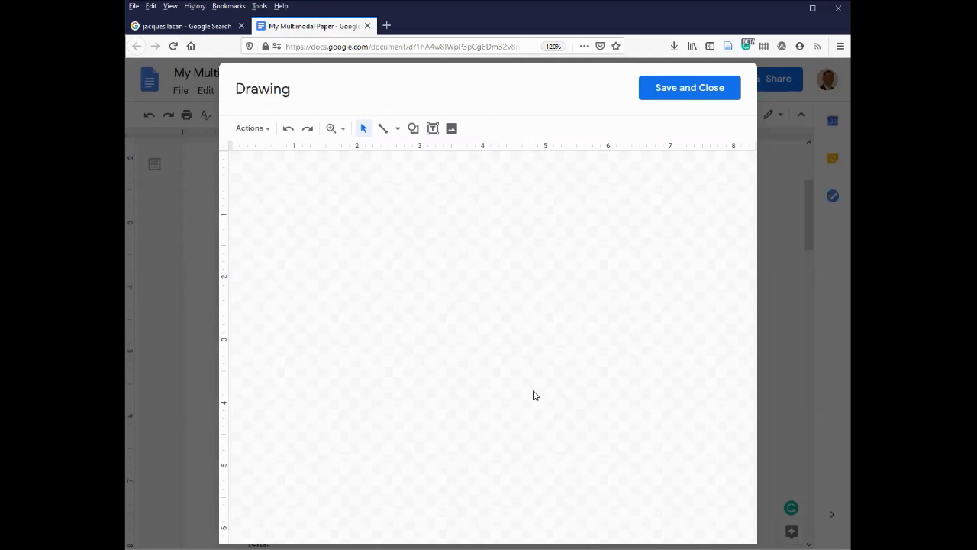
{"action": "mouse_move", "coordinate": [546, 354]}
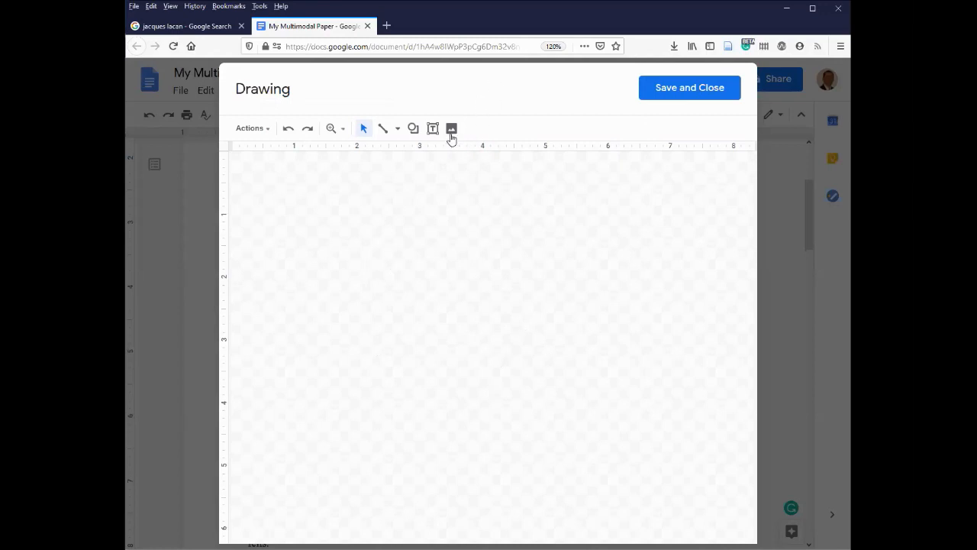
Upload the Lacan portrait PNG from Pictures > default photos onto the drawing canvas
{"action": "left_click", "coordinate": [451, 128]}
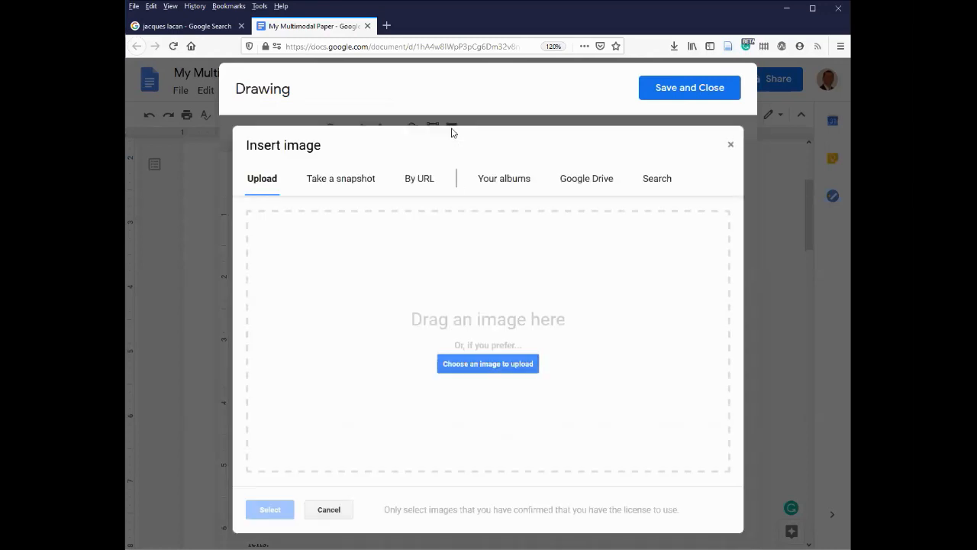
{"action": "mouse_move", "coordinate": [262, 187]}
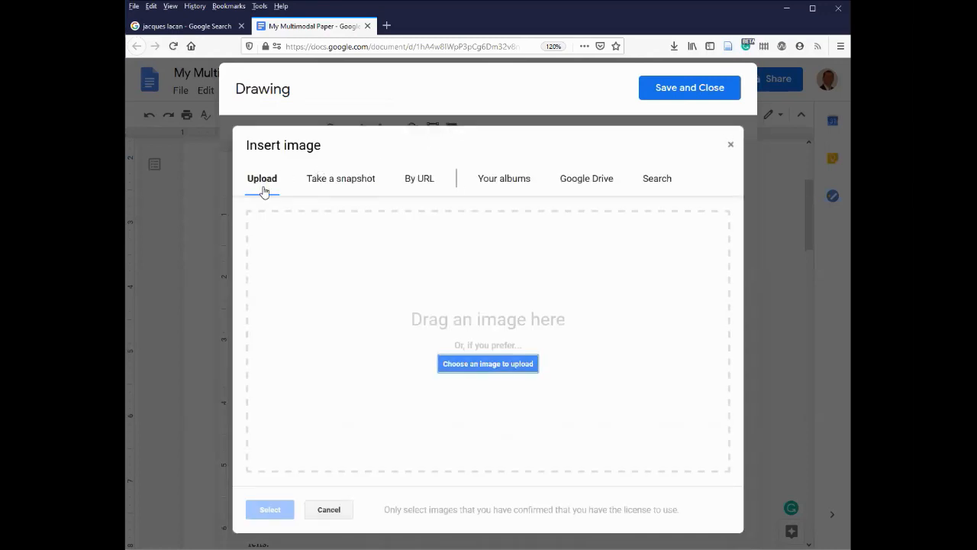
{"action": "mouse_move", "coordinate": [354, 160]}
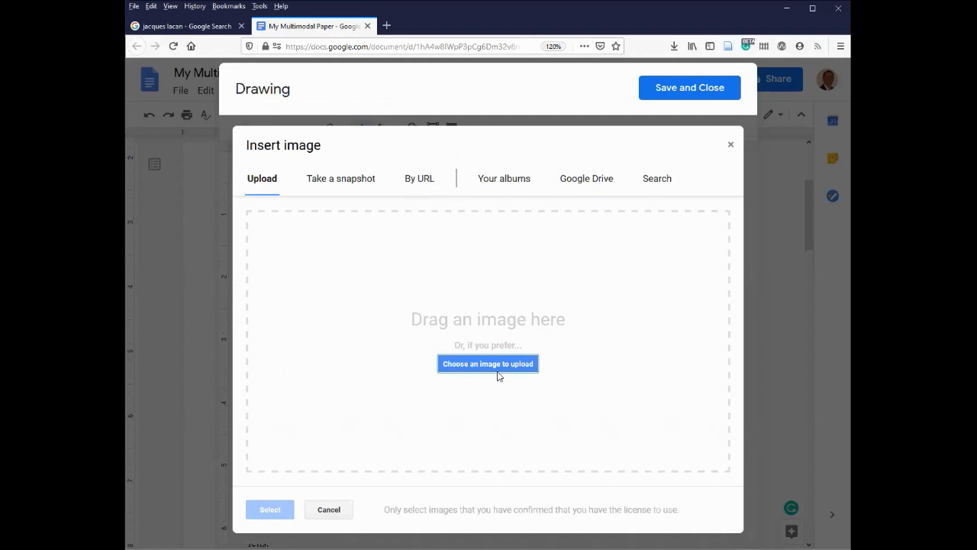
{"action": "left_click", "coordinate": [488, 363]}
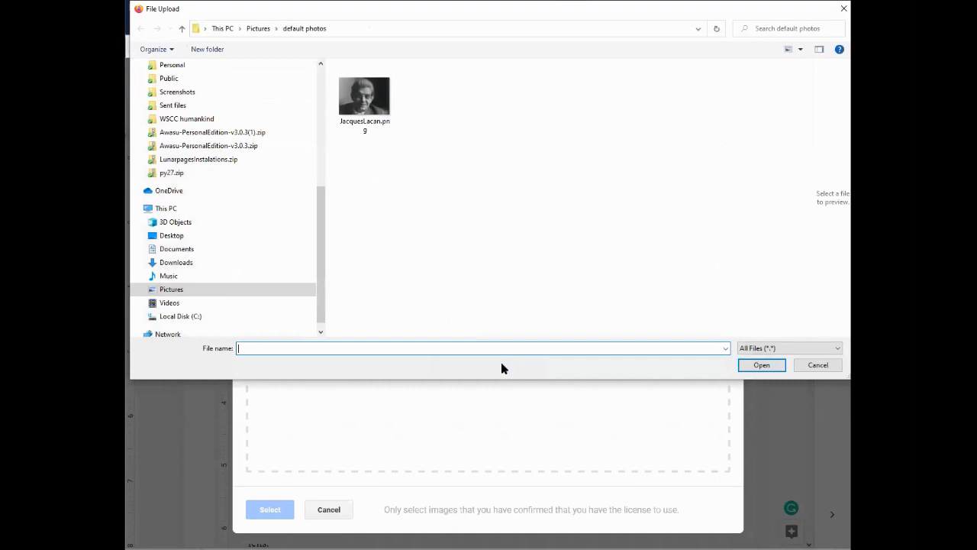
{"action": "left_click", "coordinate": [363, 95]}
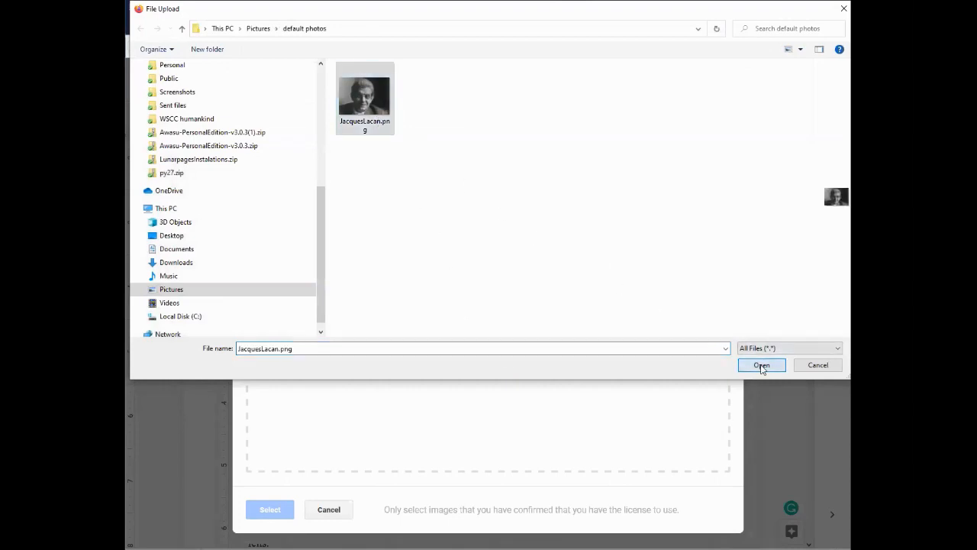
{"action": "left_click", "coordinate": [760, 365]}
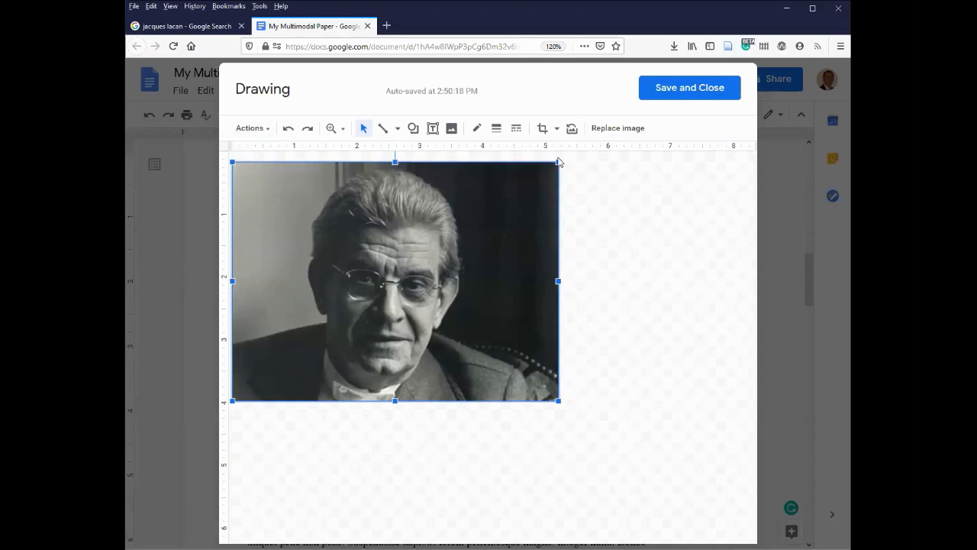
Shrink the photo inside the drawing to about two thirds of its size
{"action": "left_click", "coordinate": [568, 412]}
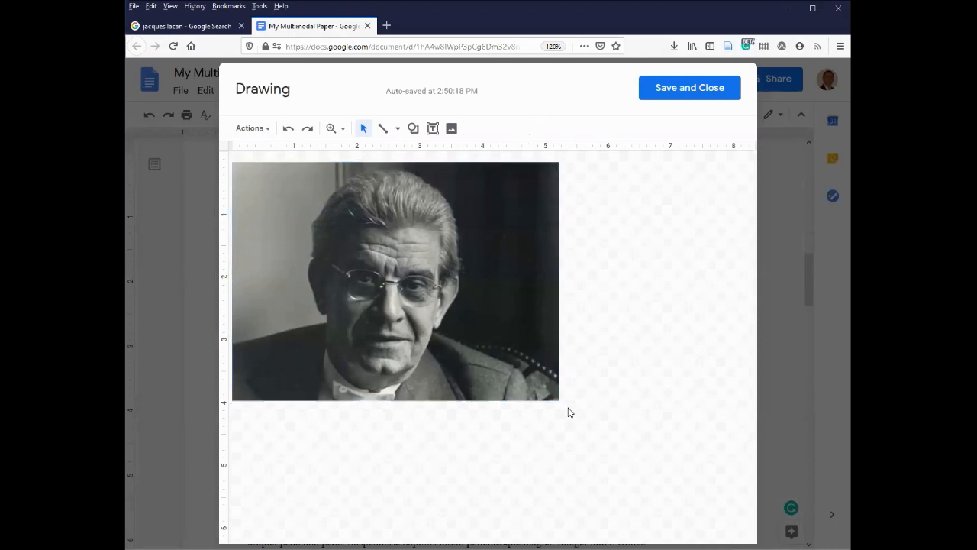
{"action": "left_click", "coordinate": [394, 281]}
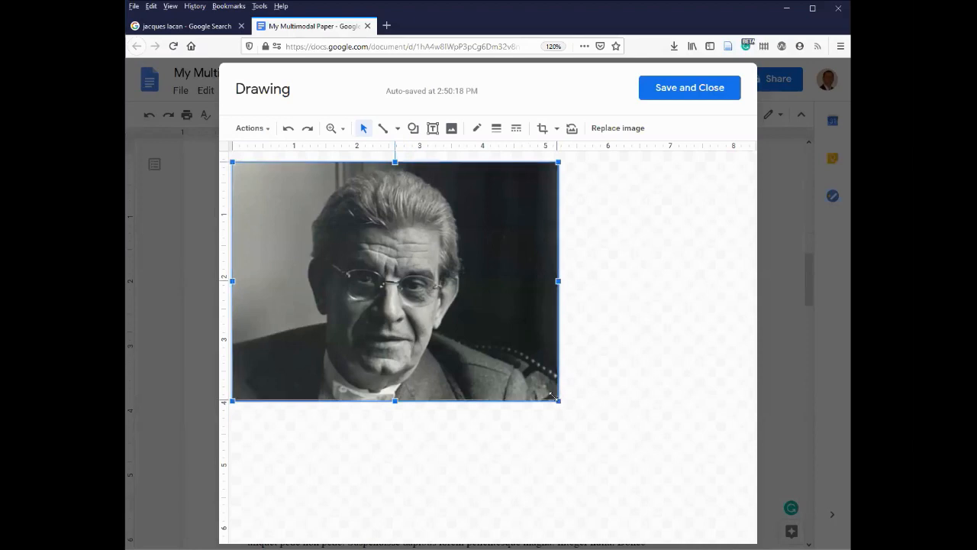
{"action": "left_click_drag", "start_coordinate": [556, 400], "coordinate": [466, 333]}
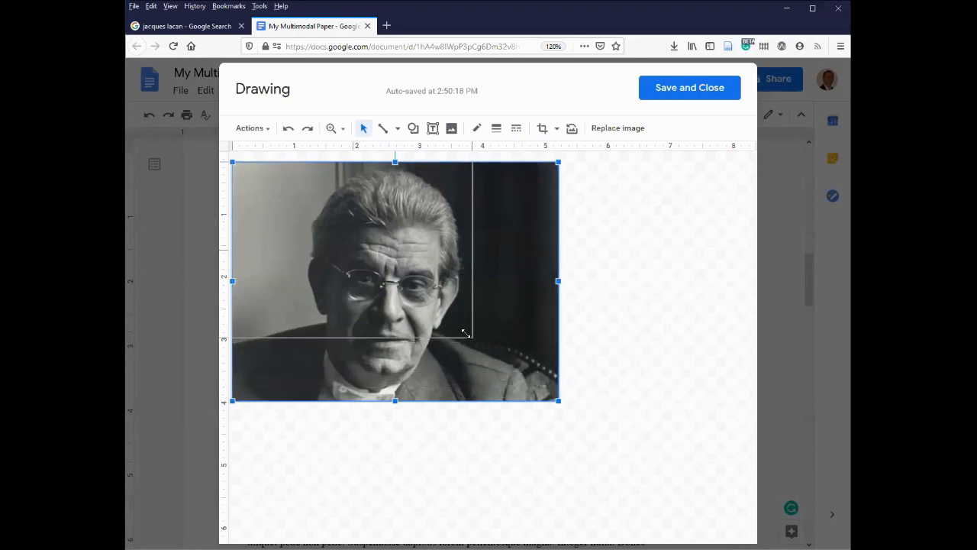
{"action": "left_click_drag", "start_coordinate": [466, 333], "coordinate": [458, 326]}
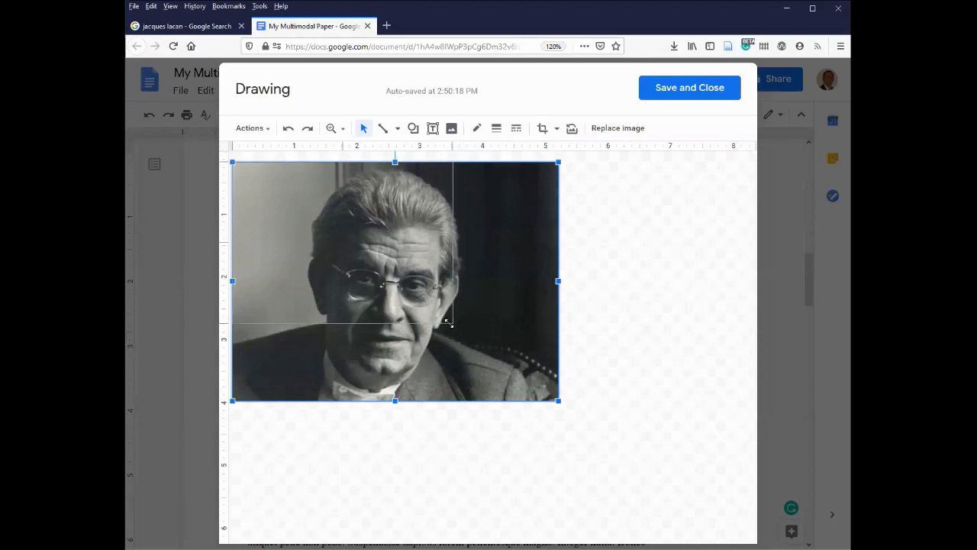
{"action": "left_click_drag", "start_coordinate": [446, 321], "coordinate": [458, 333]}
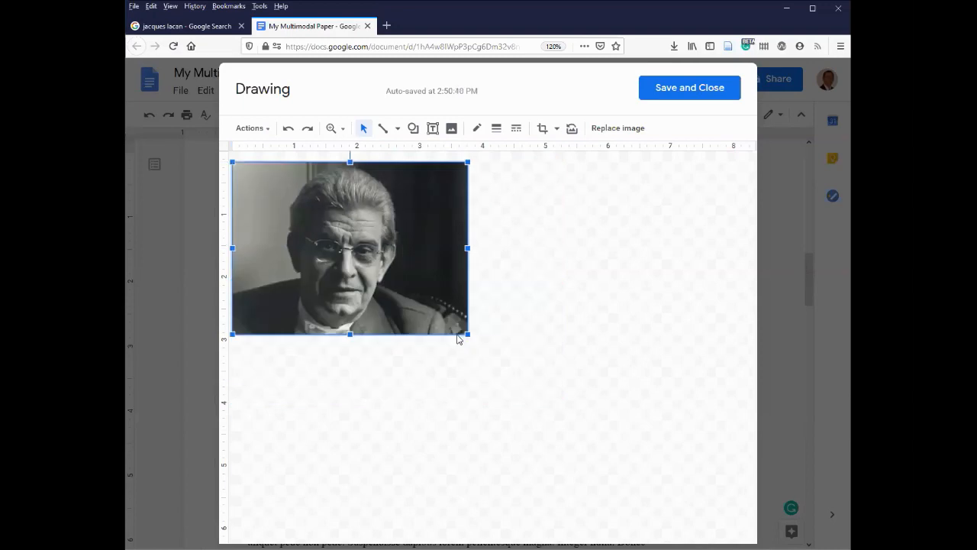
{"action": "mouse_move", "coordinate": [363, 180]}
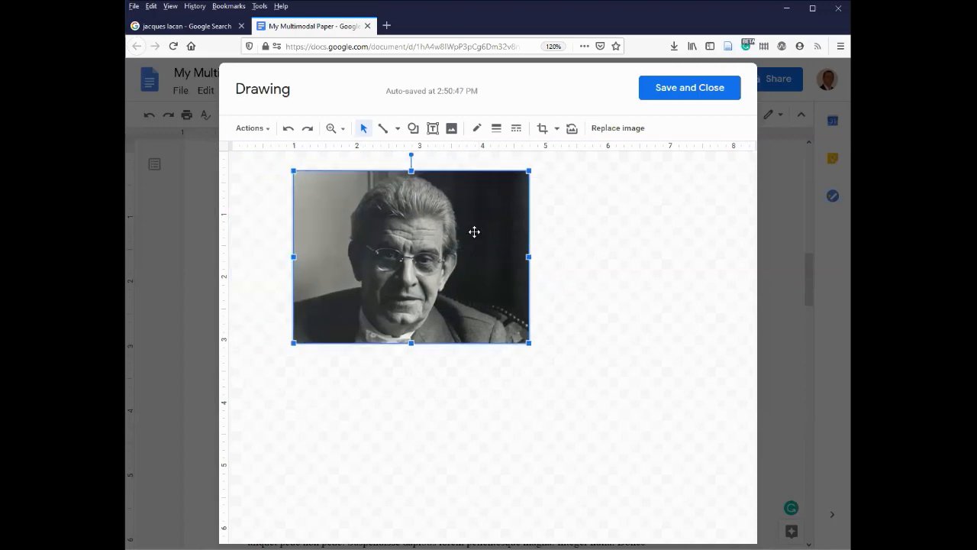
{"action": "mouse_move", "coordinate": [470, 183]}
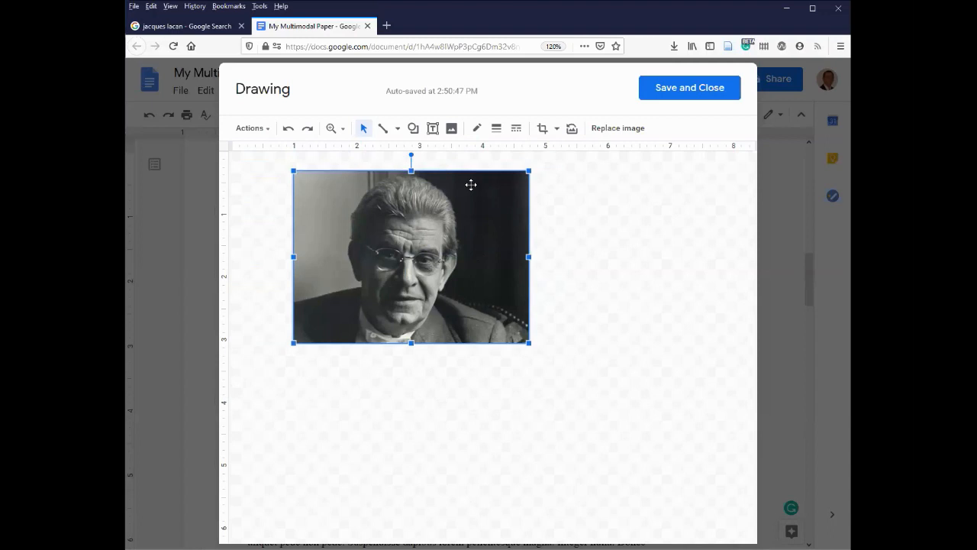
{"action": "mouse_move", "coordinate": [577, 180]}
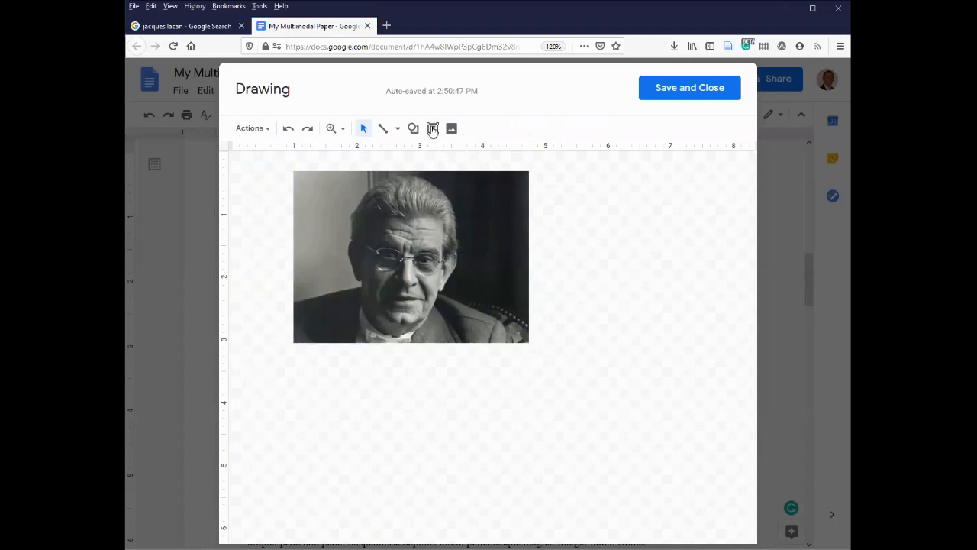
{"action": "mouse_move", "coordinate": [432, 128]}
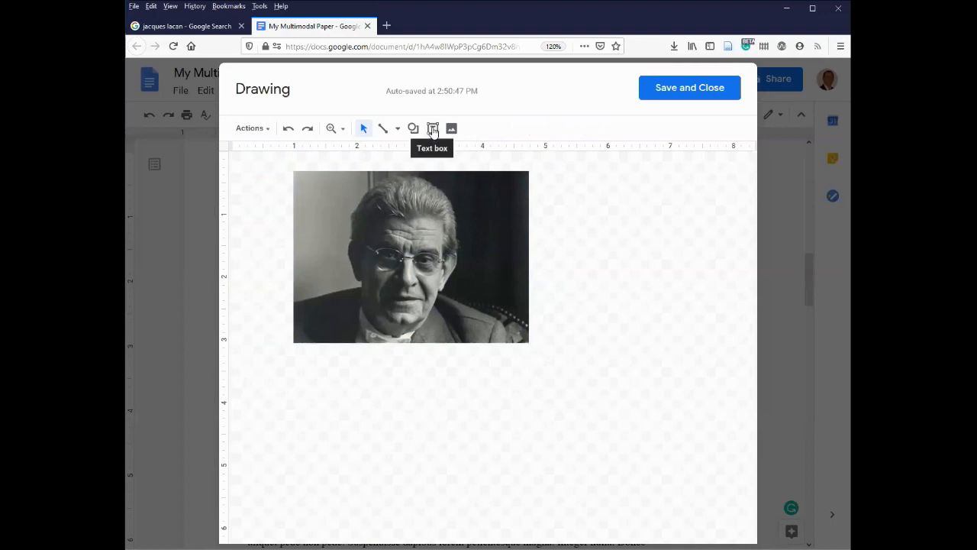
Draw a photo-wide text box beneath the portrait and begin the 'Figure 1: Jacques Marie Émile Lacan' caption
{"action": "left_click", "coordinate": [432, 128]}
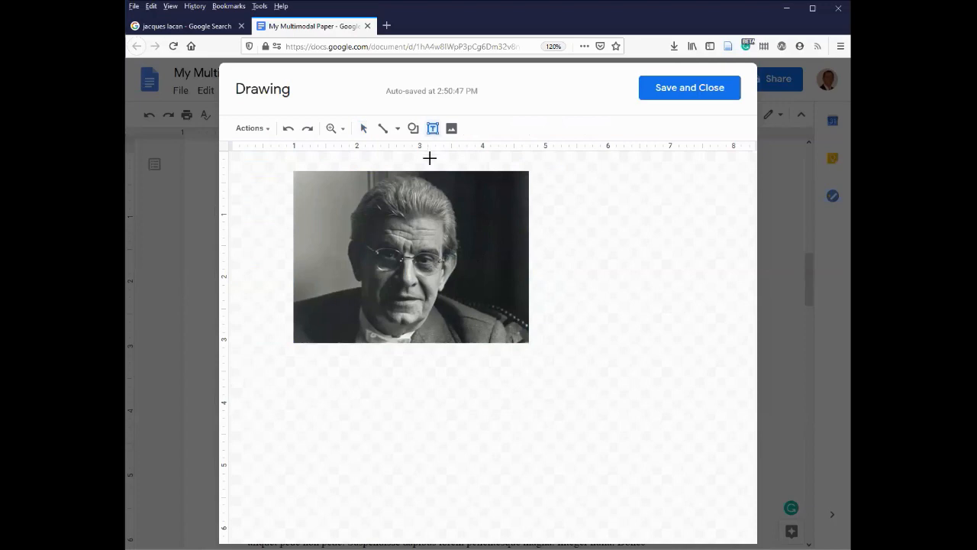
{"action": "mouse_move", "coordinate": [315, 169]}
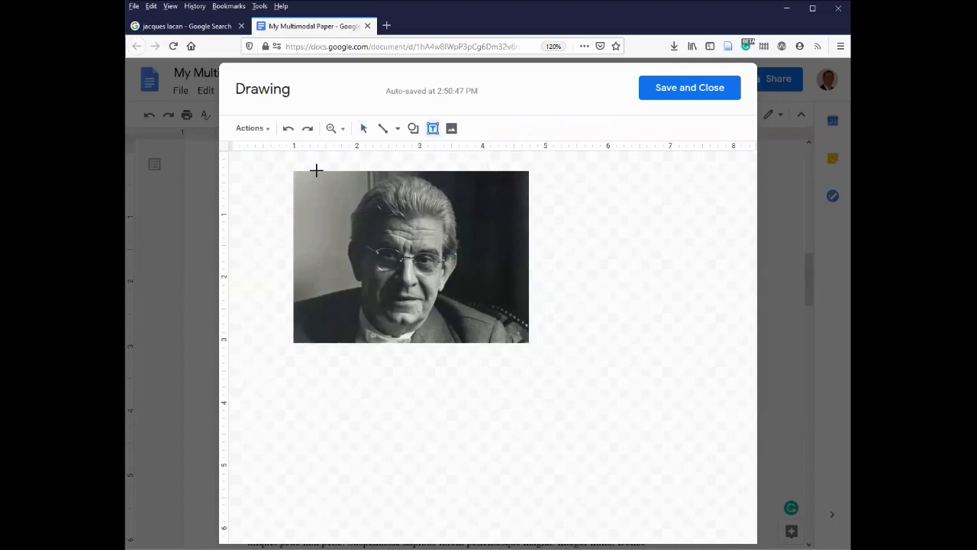
{"action": "mouse_move", "coordinate": [291, 345]}
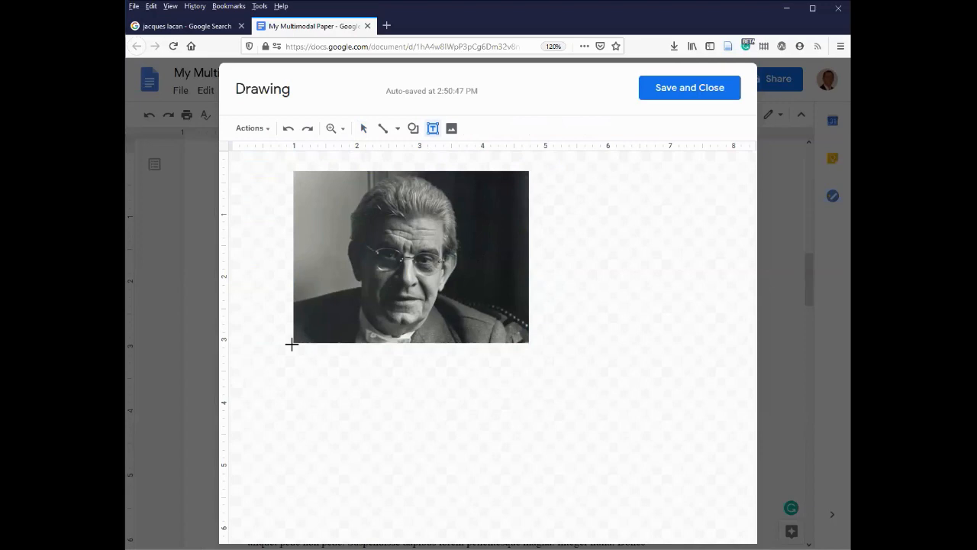
{"action": "left_click_drag", "start_coordinate": [291, 344], "coordinate": [385, 371]}
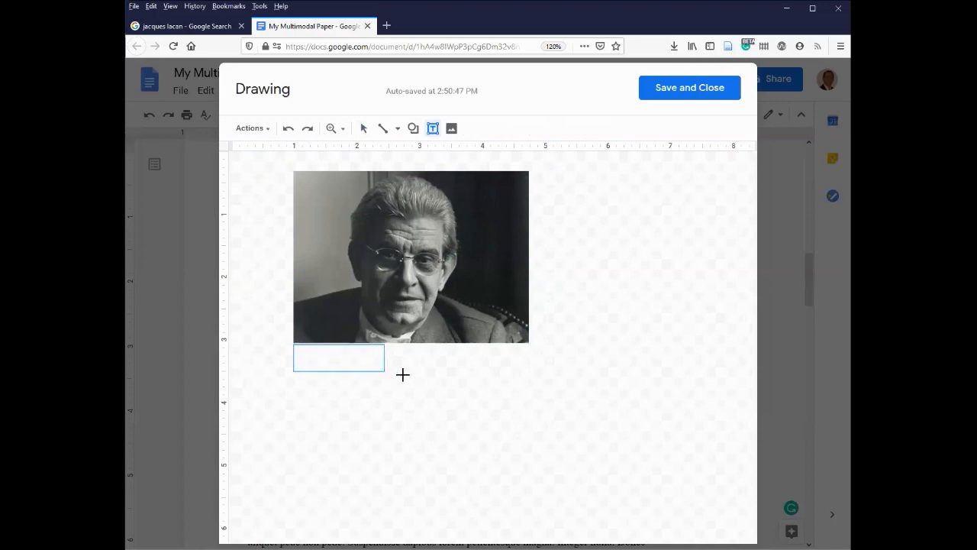
{"action": "left_click_drag", "start_coordinate": [384, 345], "coordinate": [526, 374]}
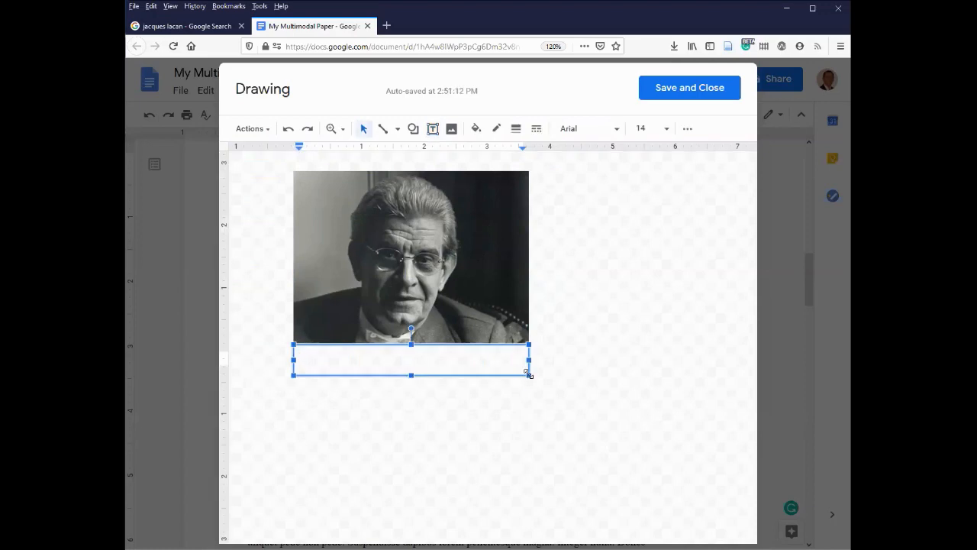
{"action": "mouse_move", "coordinate": [494, 371]}
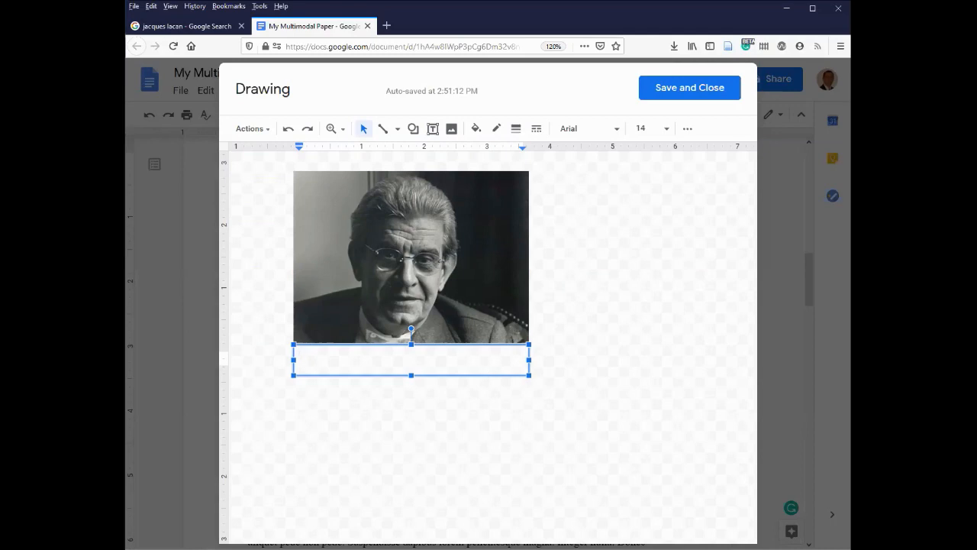
{"action": "type", "text": "Figure 1"}
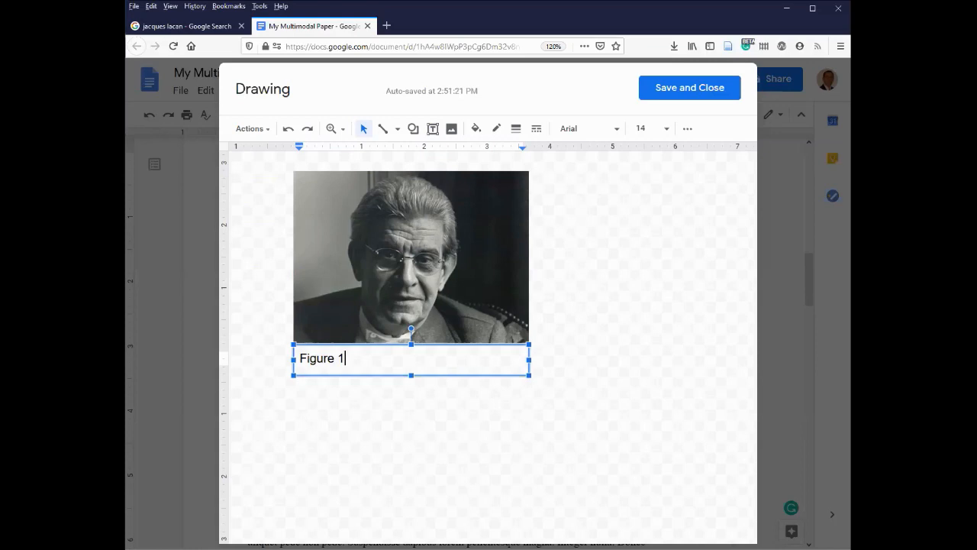
{"action": "type", "text": ":"}
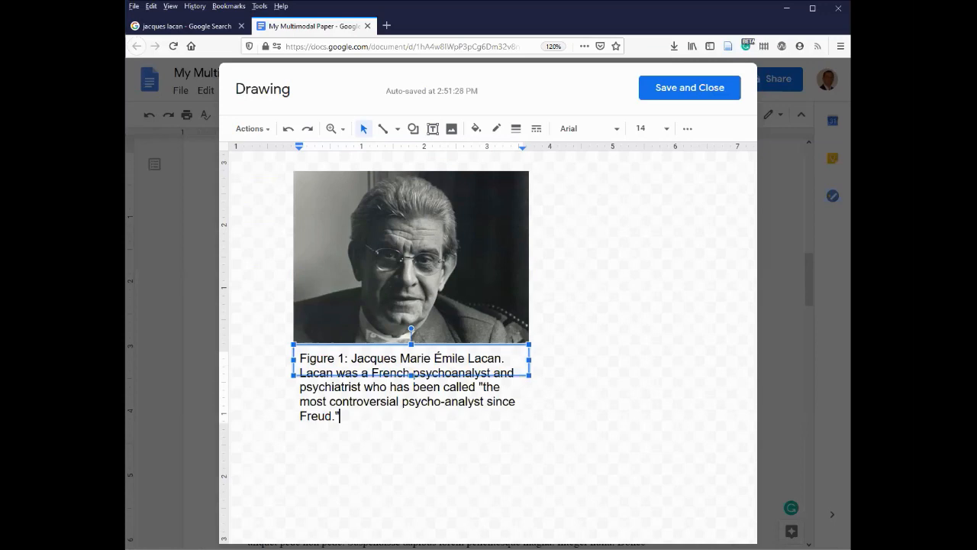
{"action": "mouse_move", "coordinate": [333, 371]}
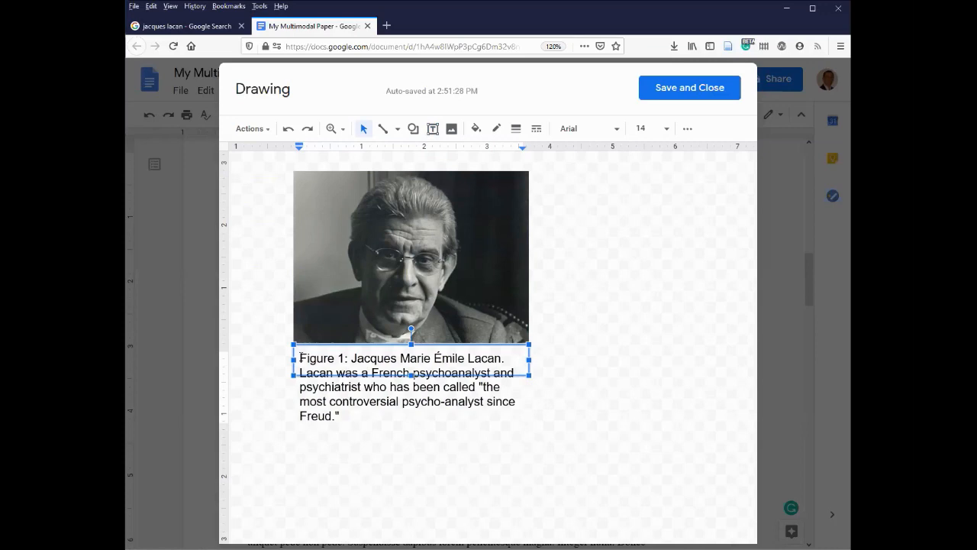
Set the entire caption text in Times New Roman at size 11
{"action": "left_click_drag", "start_coordinate": [299, 357], "coordinate": [349, 406]}
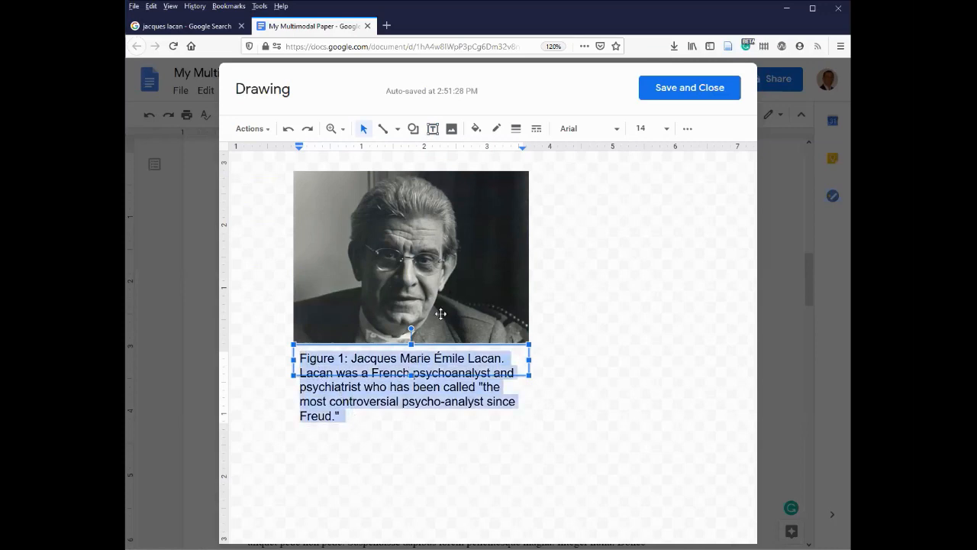
{"action": "mouse_move", "coordinate": [616, 132]}
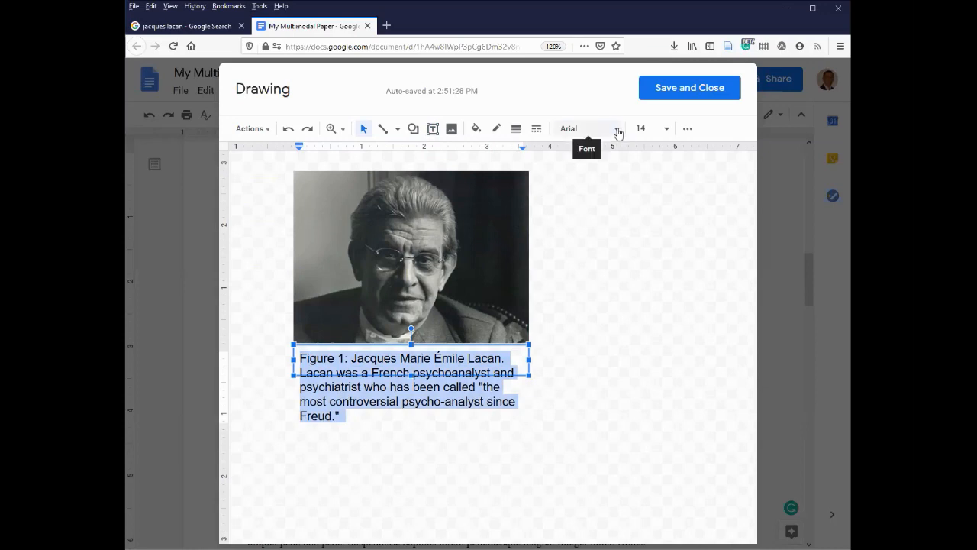
{"action": "left_click", "coordinate": [588, 128]}
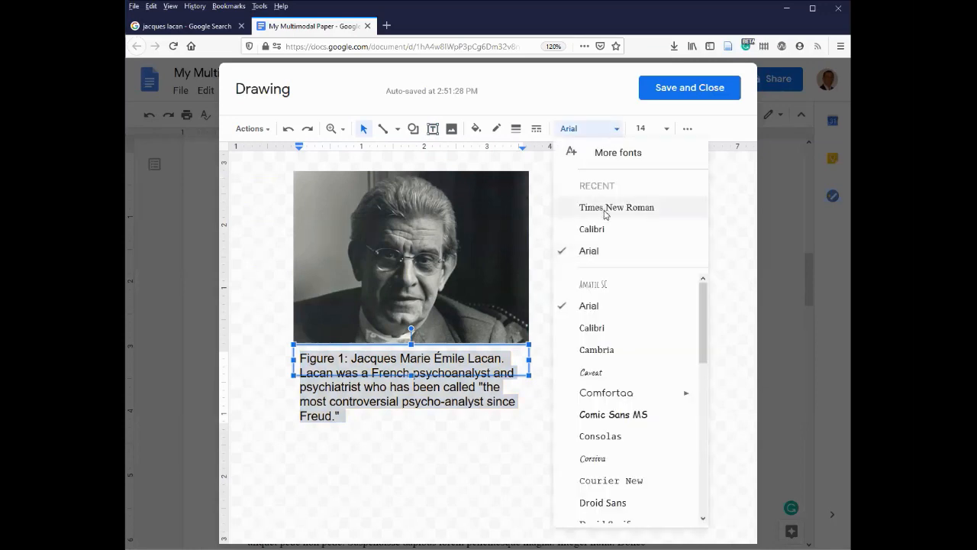
{"action": "left_click", "coordinate": [617, 208]}
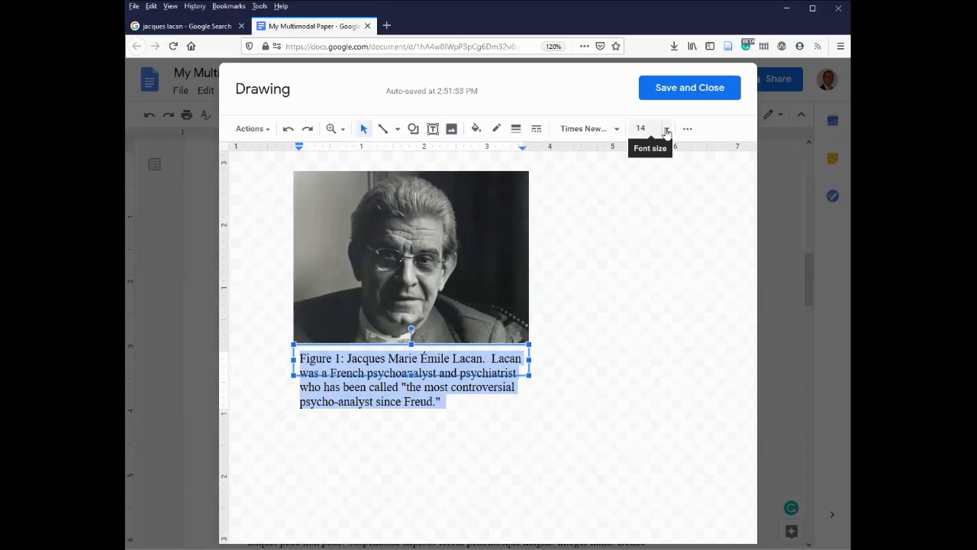
{"action": "left_click", "coordinate": [665, 128]}
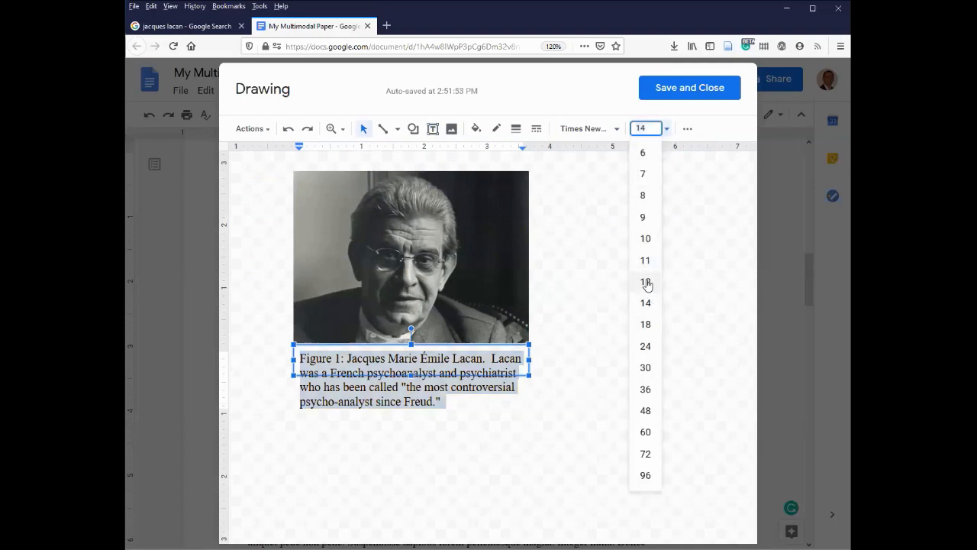
{"action": "mouse_move", "coordinate": [653, 289]}
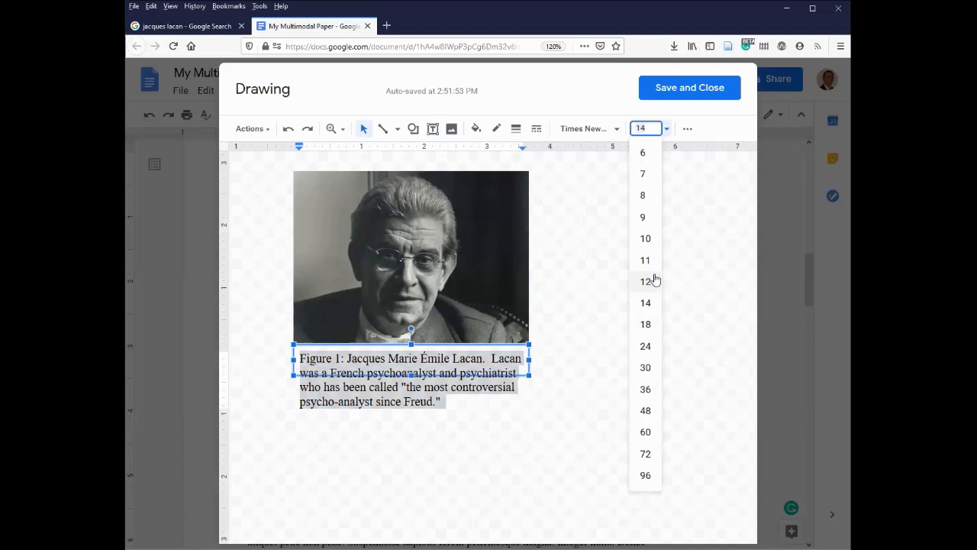
{"action": "mouse_move", "coordinate": [654, 262]}
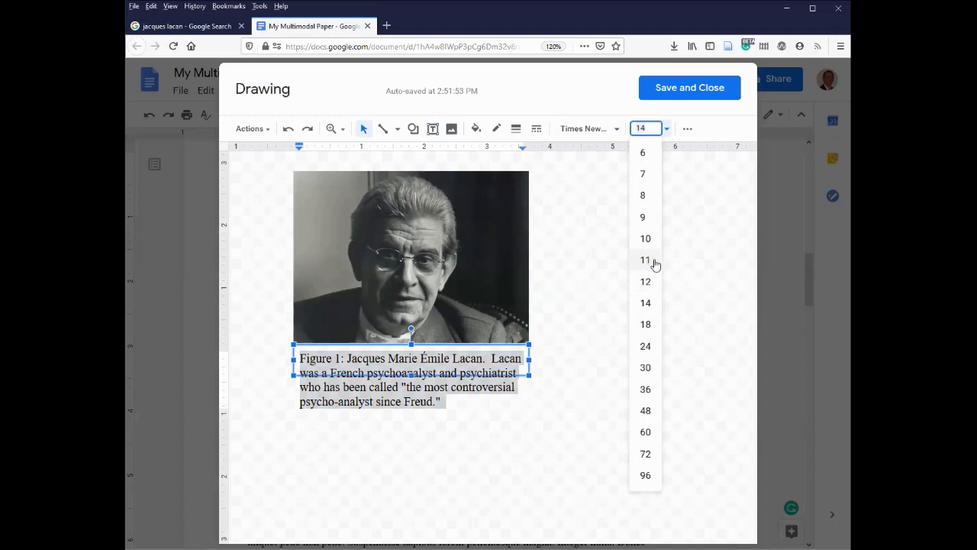
{"action": "left_click", "coordinate": [644, 259]}
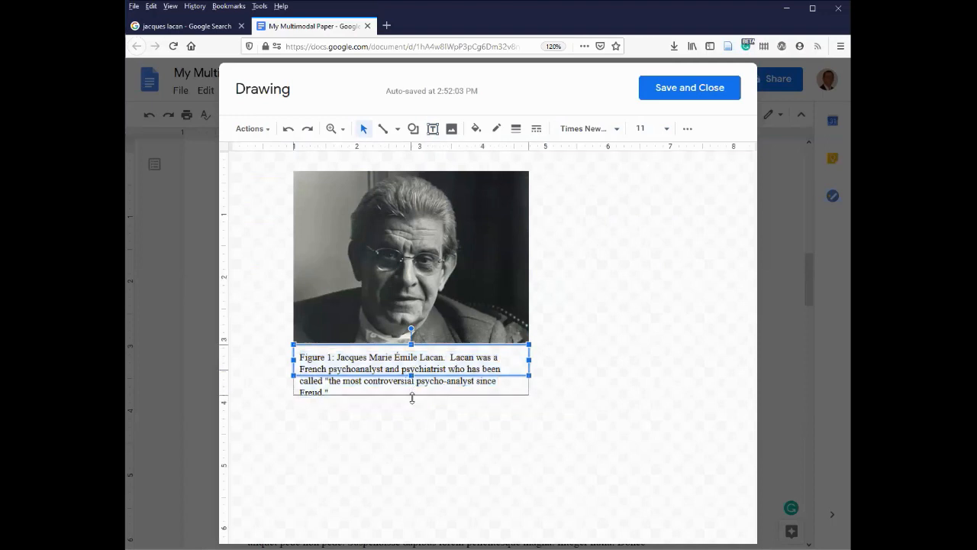
Widen the caption box to the photo's width so all four caption lines fit
{"action": "left_click_drag", "start_coordinate": [413, 391], "coordinate": [412, 400]}
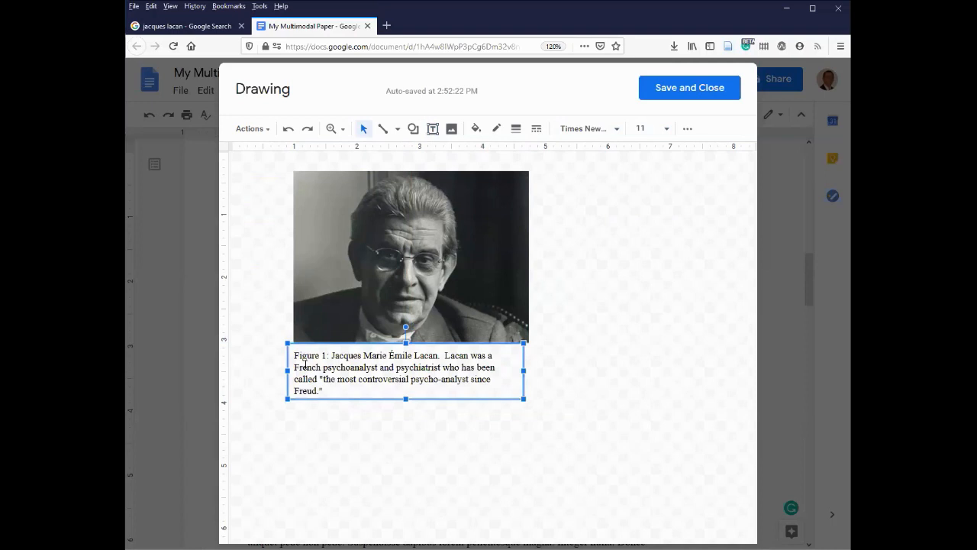
{"action": "mouse_move", "coordinate": [525, 370]}
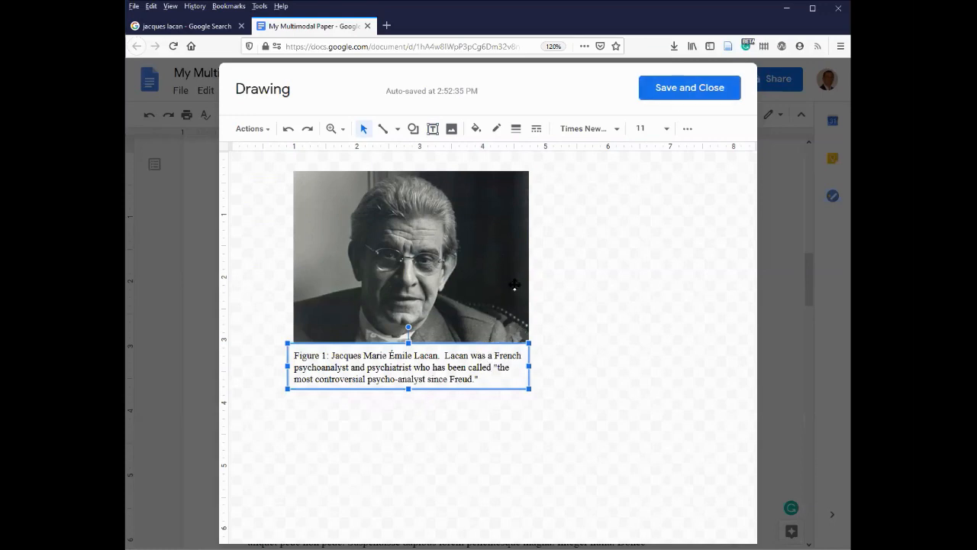
{"action": "mouse_move", "coordinate": [675, 116]}
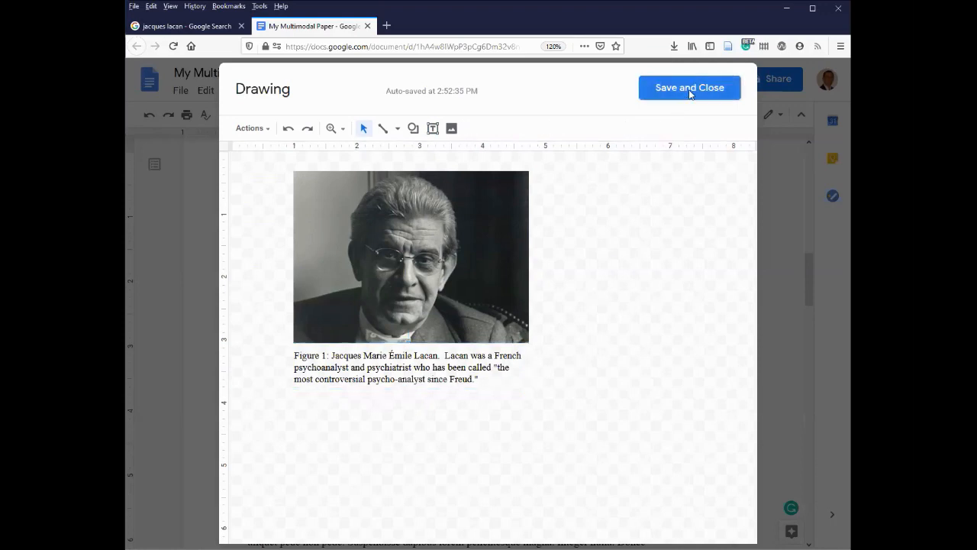
Save and close the drawing, then select the captioned Lacan photo below the opening paragraph
{"action": "left_click", "coordinate": [689, 87]}
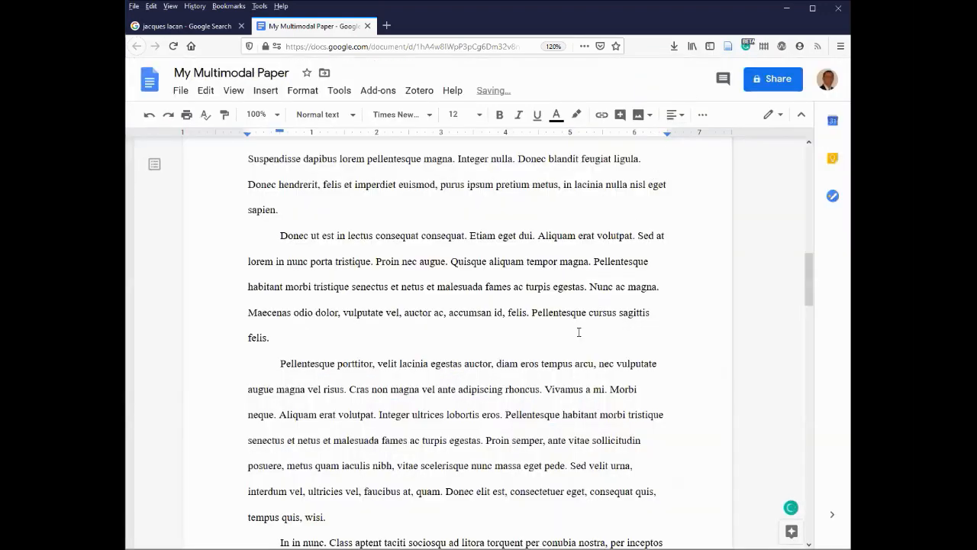
{"action": "scroll", "scroll_direction": "down", "scroll_amount": 3}
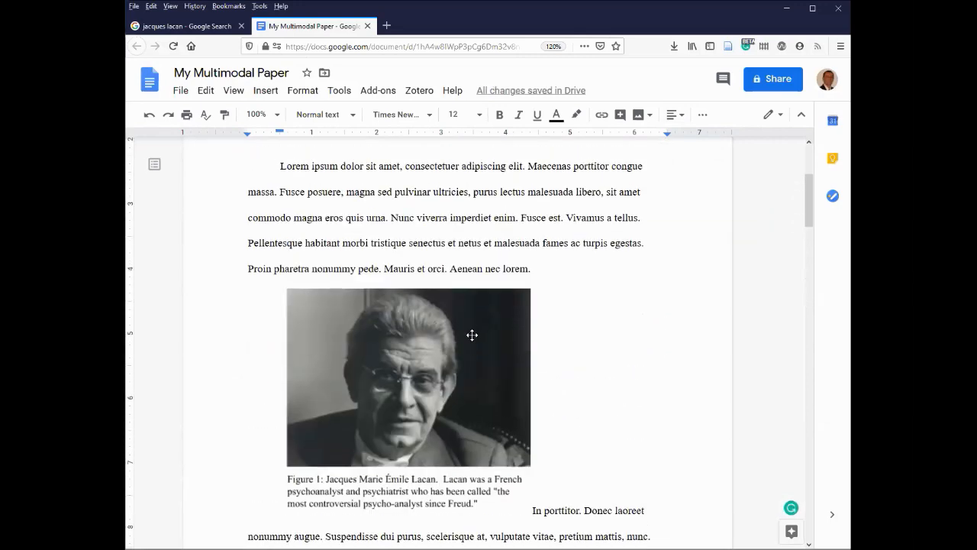
{"action": "mouse_move", "coordinate": [420, 356]}
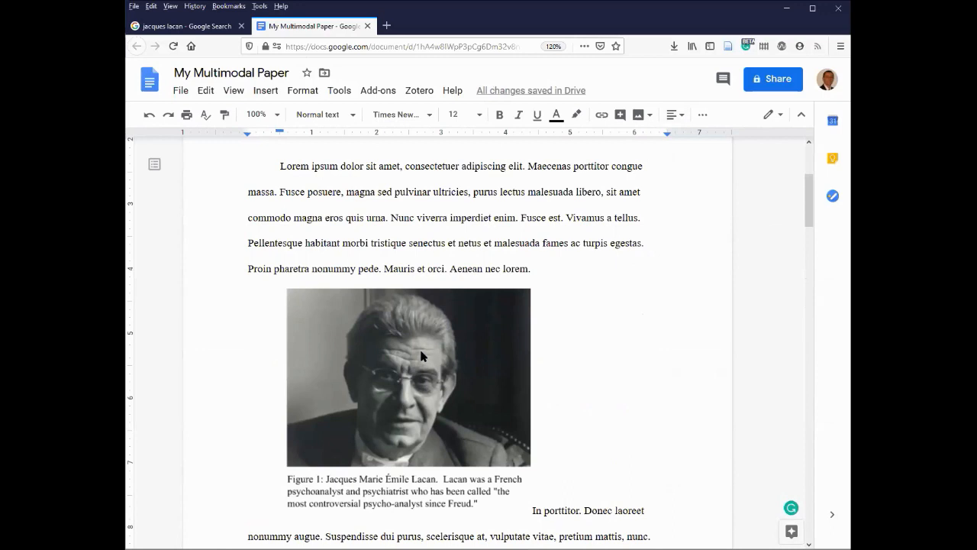
{"action": "left_click", "coordinate": [406, 376]}
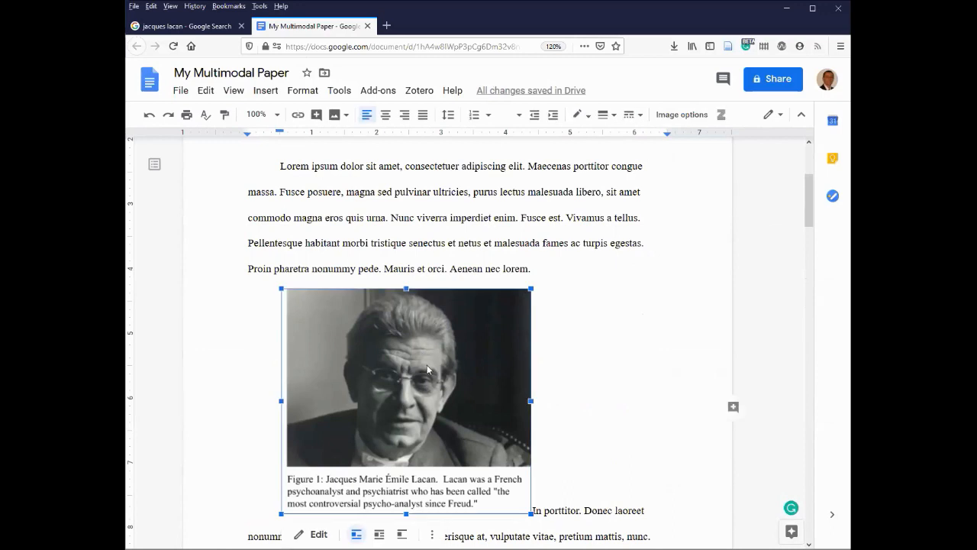
{"action": "scroll", "scroll_direction": "down", "scroll_amount": 3}
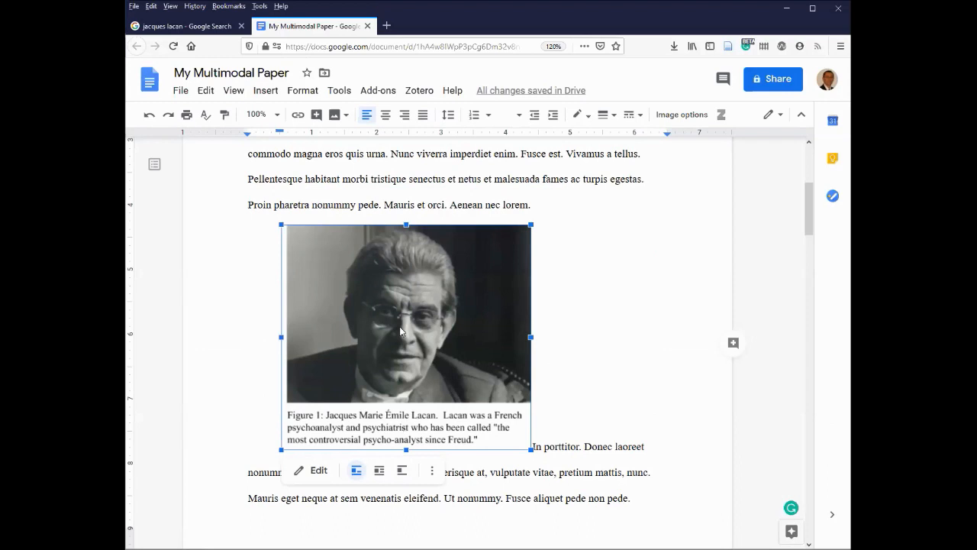
{"action": "mouse_move", "coordinate": [379, 471]}
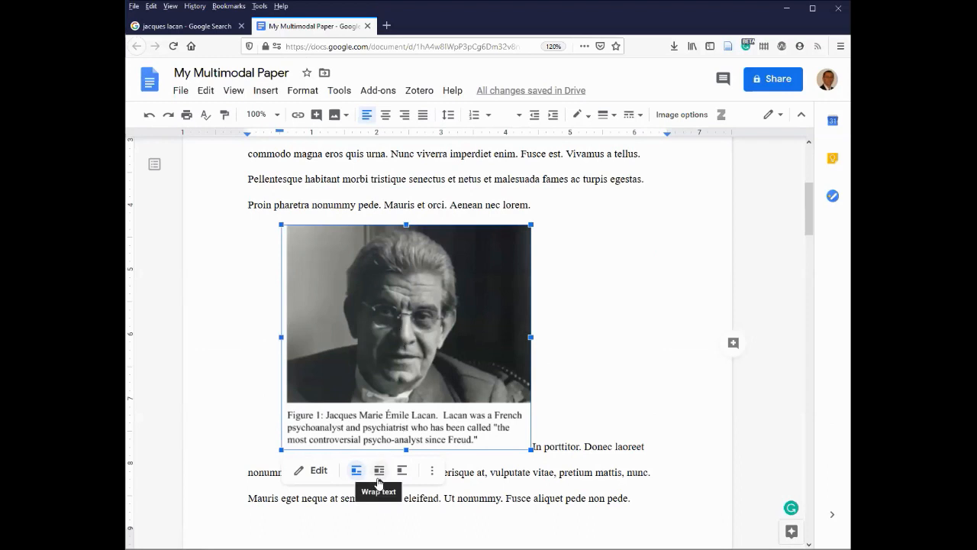
Wrap text around the captioned Lacan drawing and position it at the left margin beside the paragraph
{"action": "left_click", "coordinate": [379, 470]}
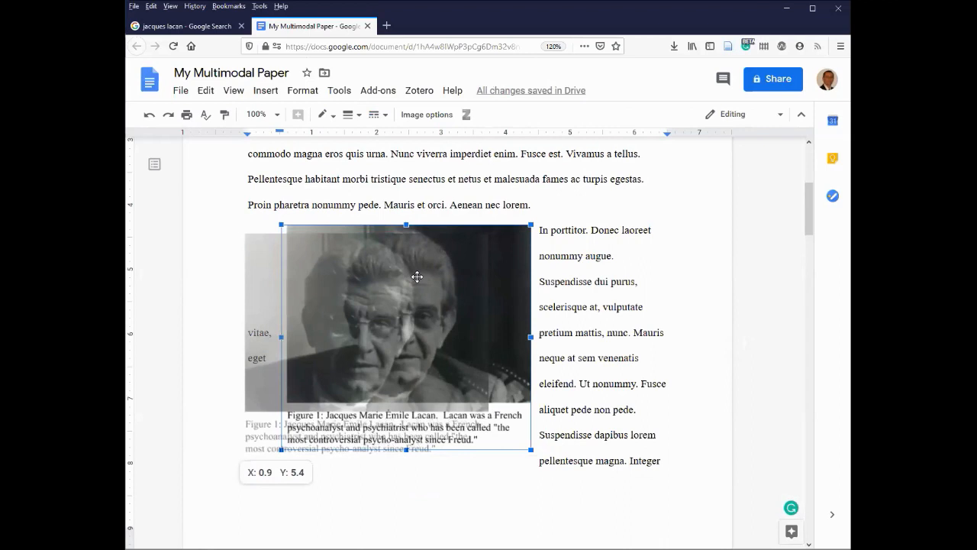
{"action": "left_click_drag", "start_coordinate": [407, 276], "coordinate": [418, 276]}
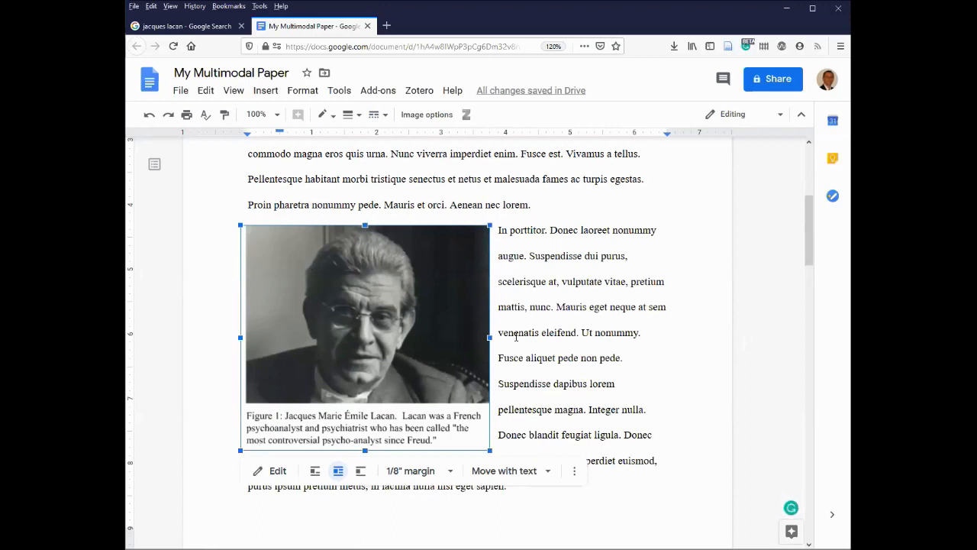
{"action": "mouse_move", "coordinate": [516, 374]}
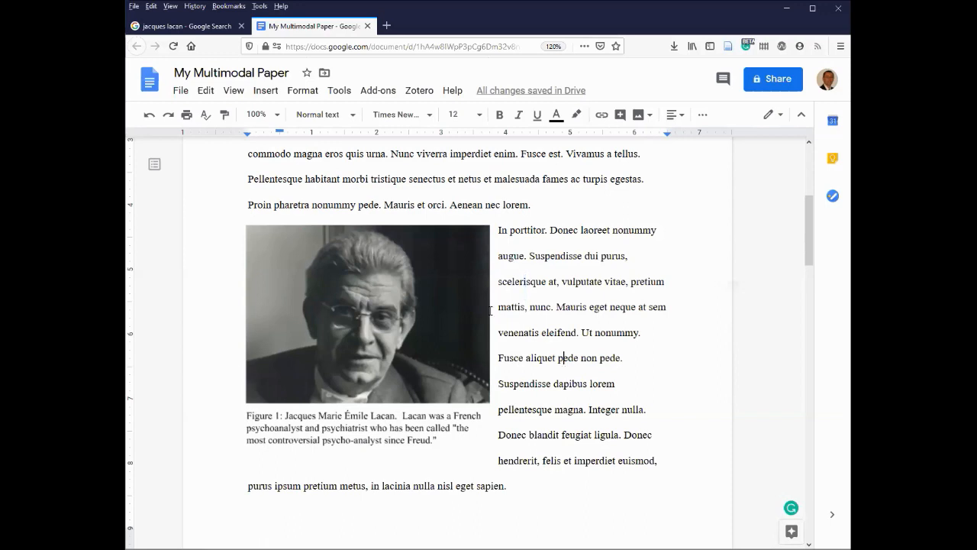
{"action": "left_click", "coordinate": [366, 313]}
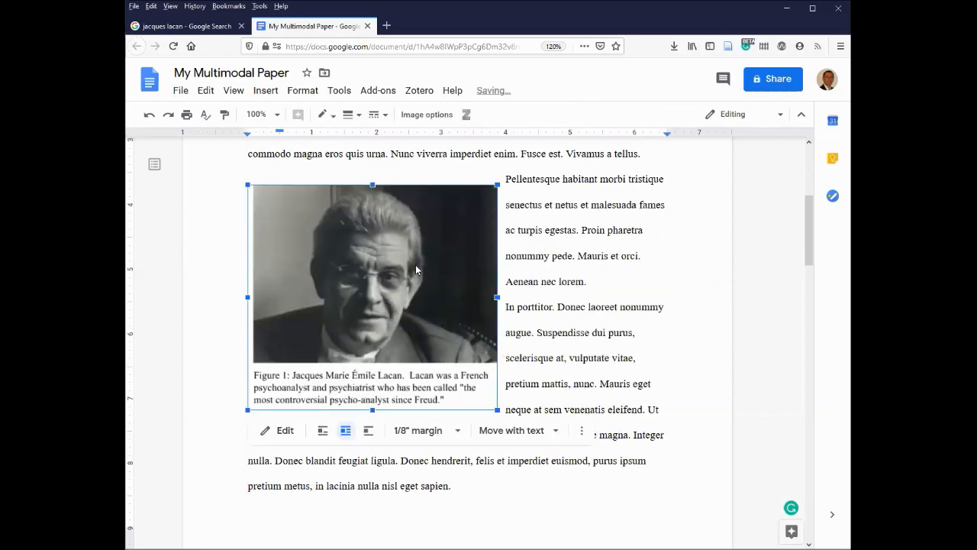
{"action": "mouse_move", "coordinate": [424, 296]}
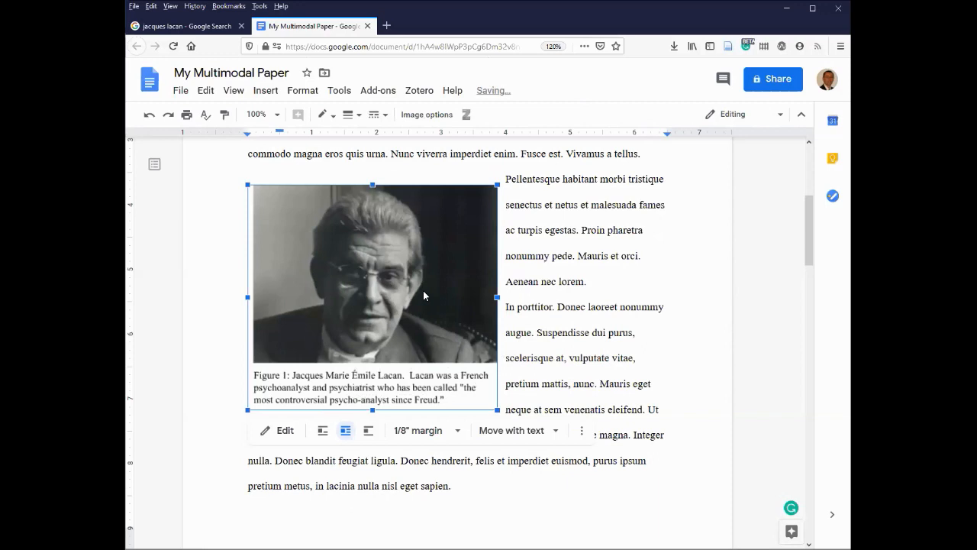